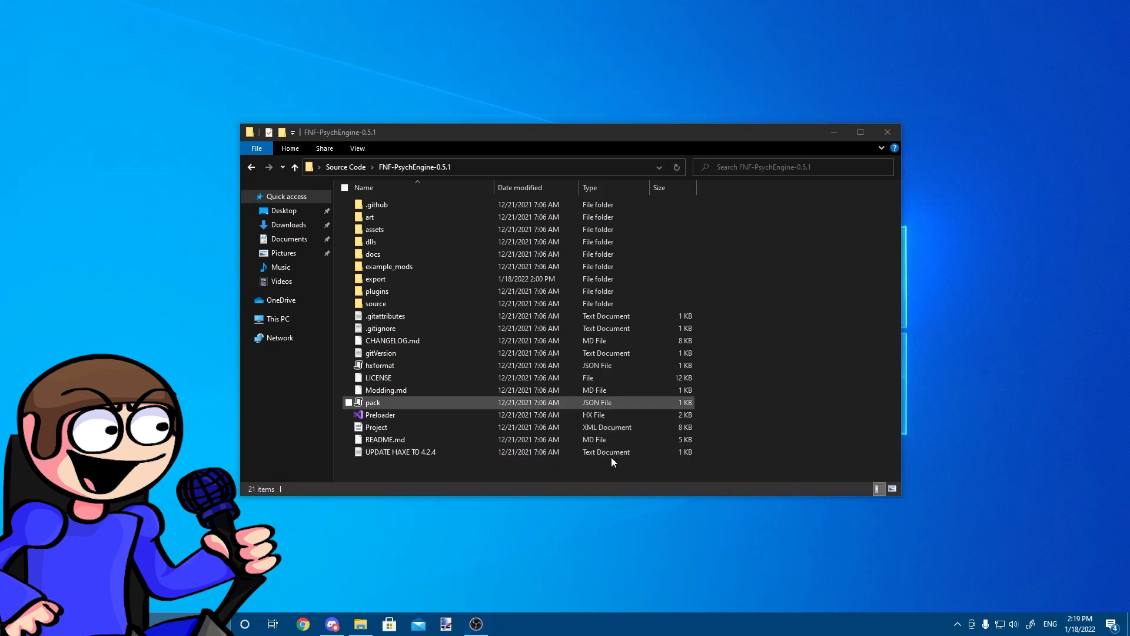
- Browse the FNF-PsychEngine-0.5.1 project folder, then launch Chrome from the taskbar
click(400, 451)
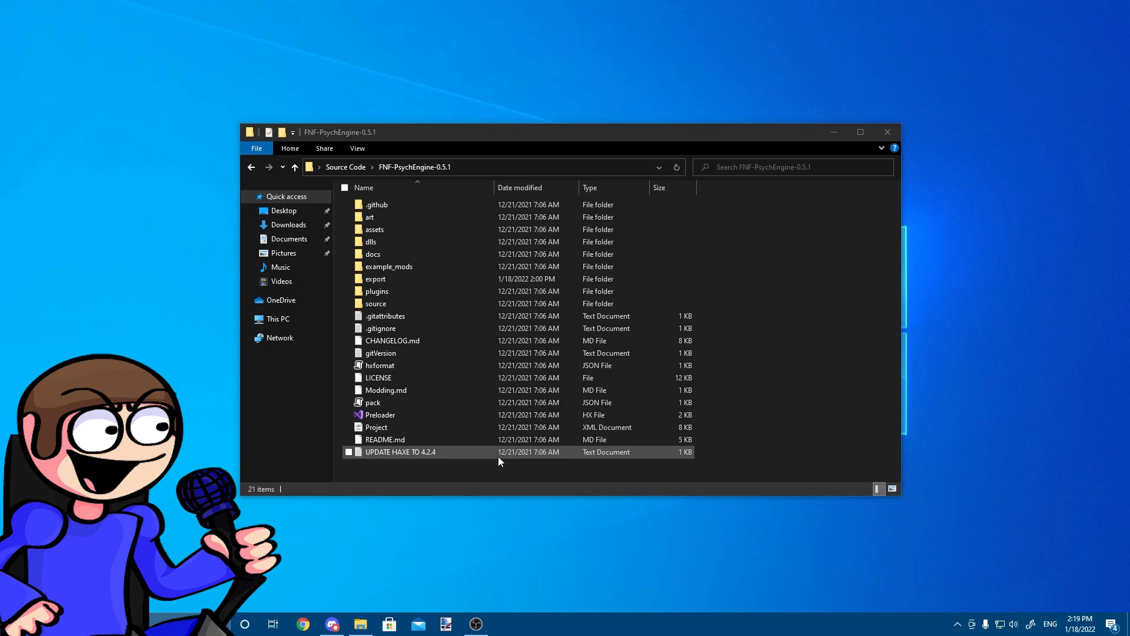
click(247, 401)
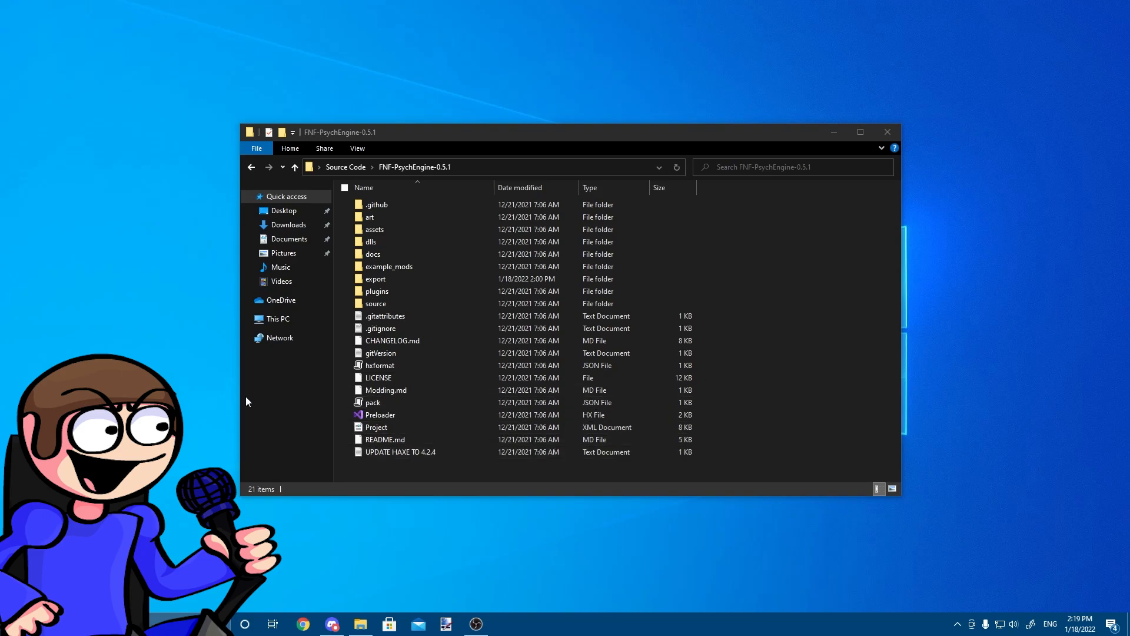
mouse_move(722, 431)
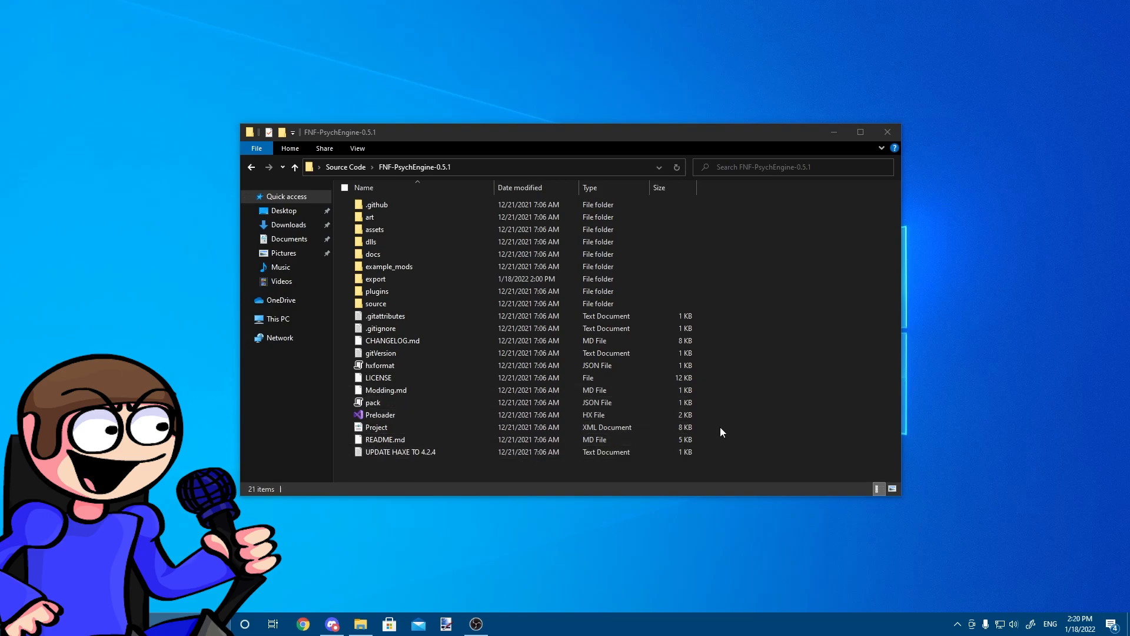
mouse_move(327, 510)
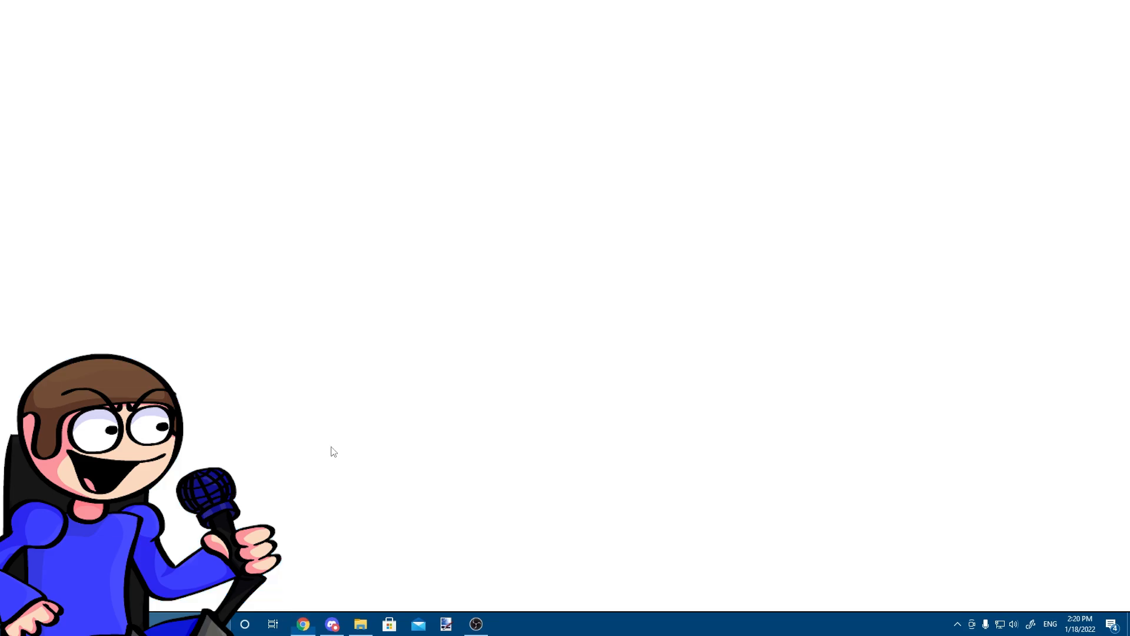
- Search Google for 'visual studio code' and start the Windows VS Code download
click(302, 624)
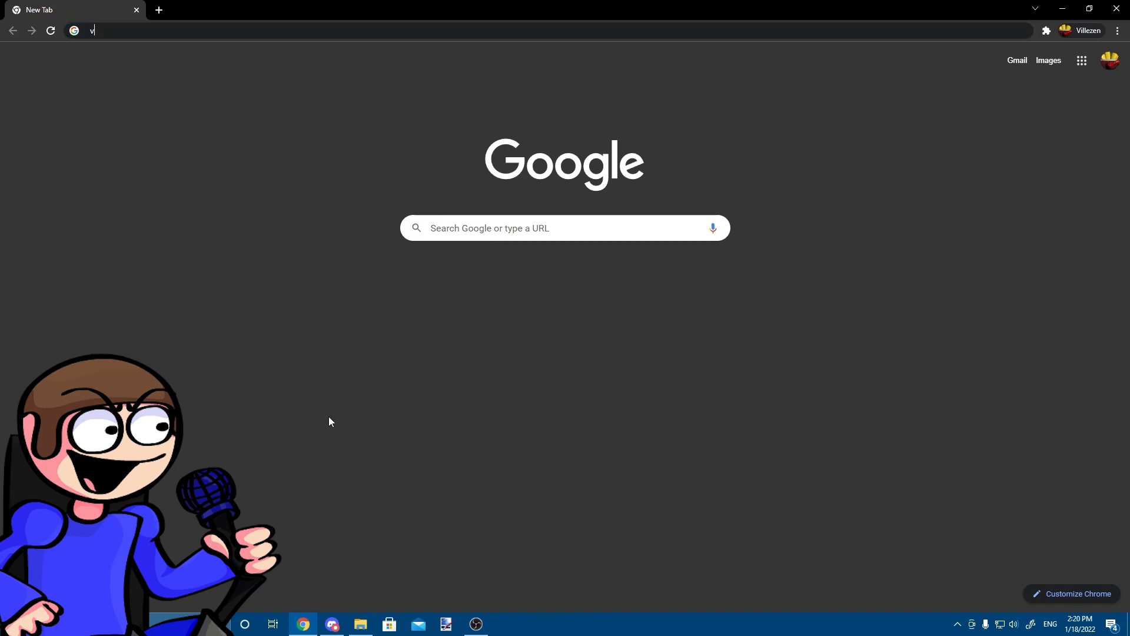
text(isual studio code)
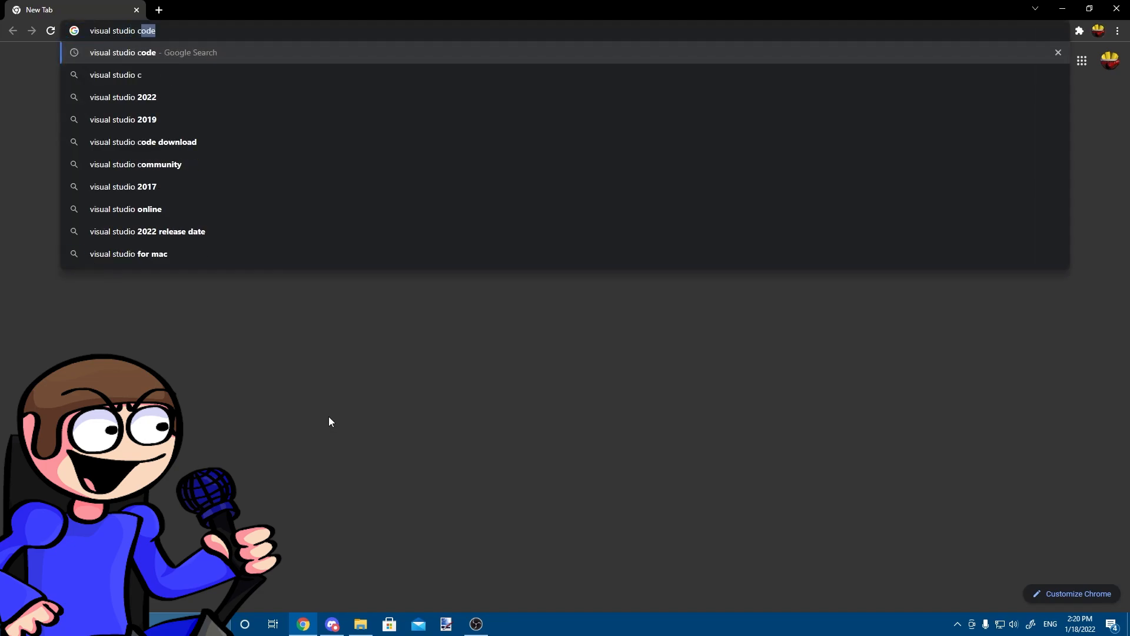
key(Return)
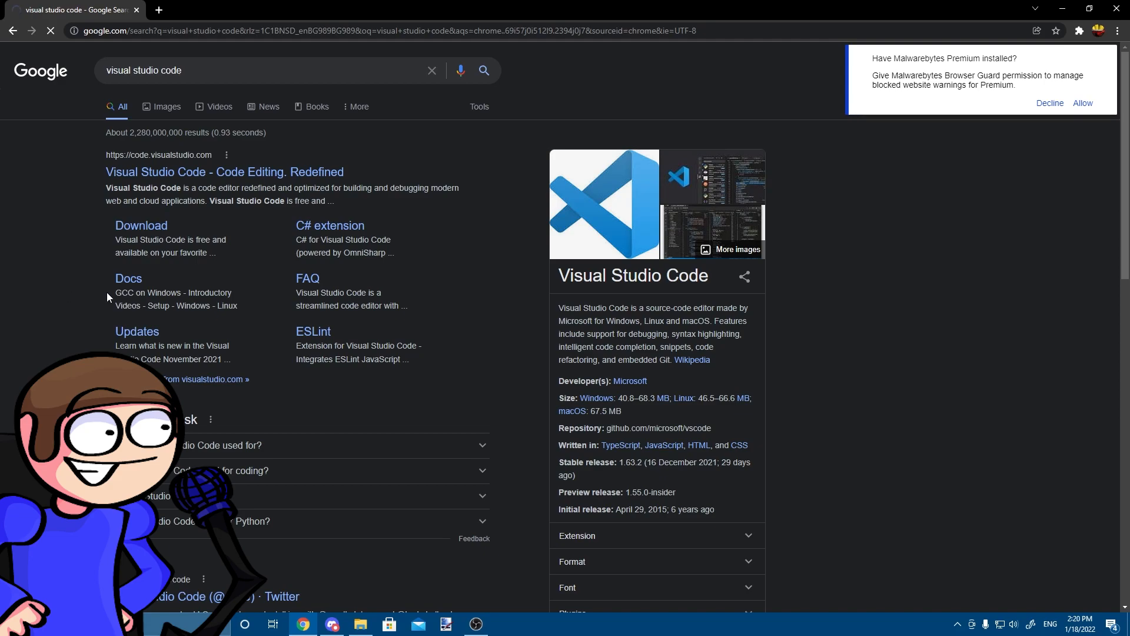
click(141, 225)
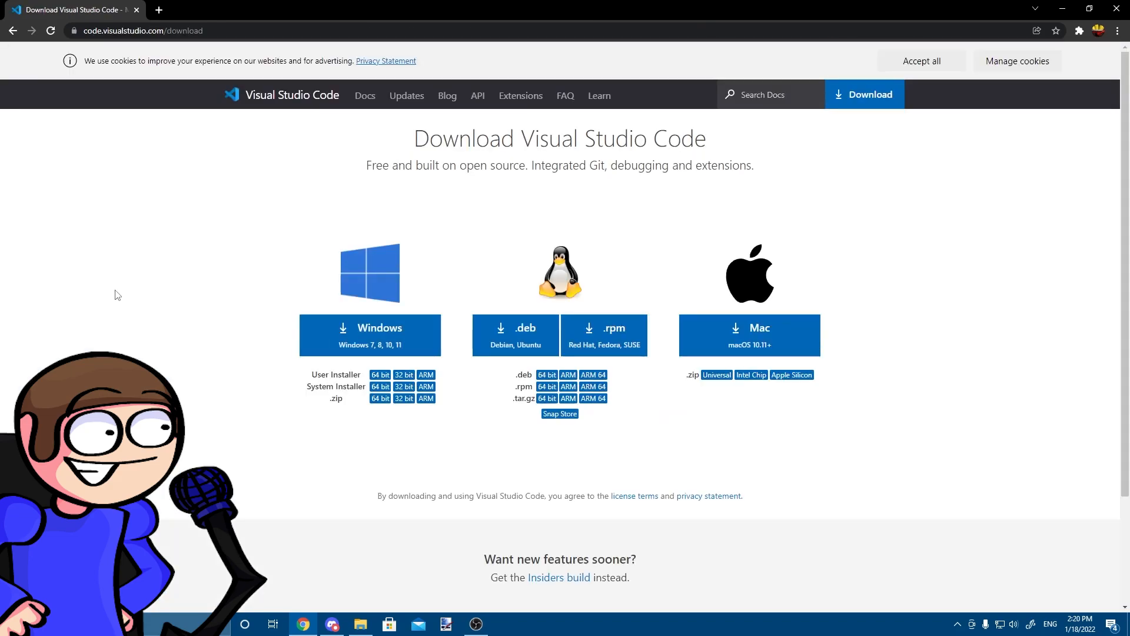
mouse_move(374, 333)
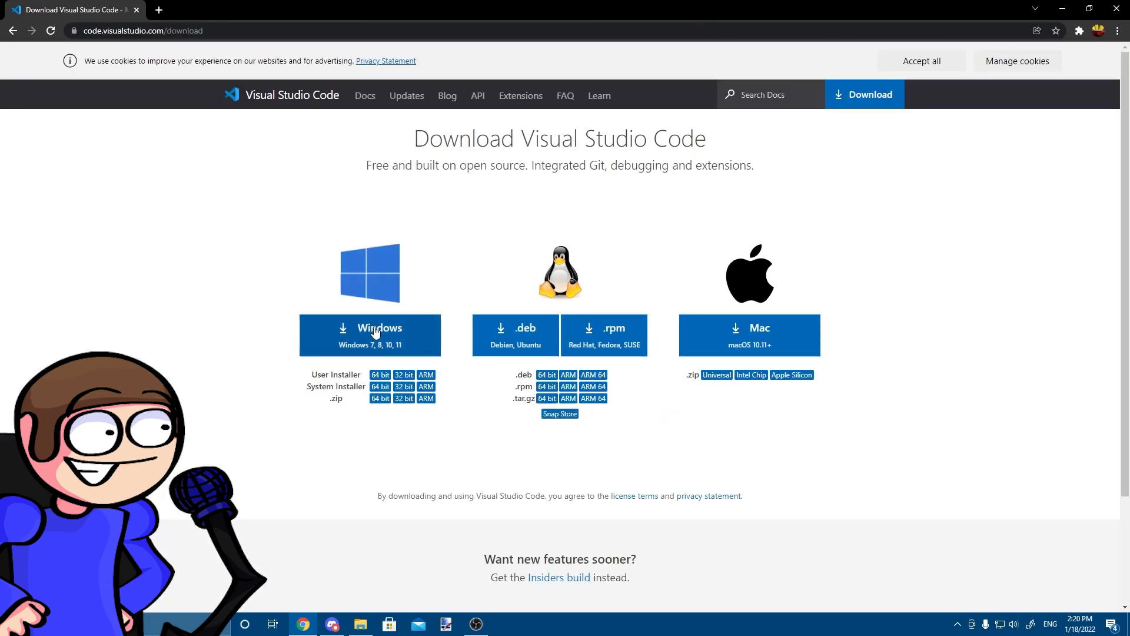
click(370, 335)
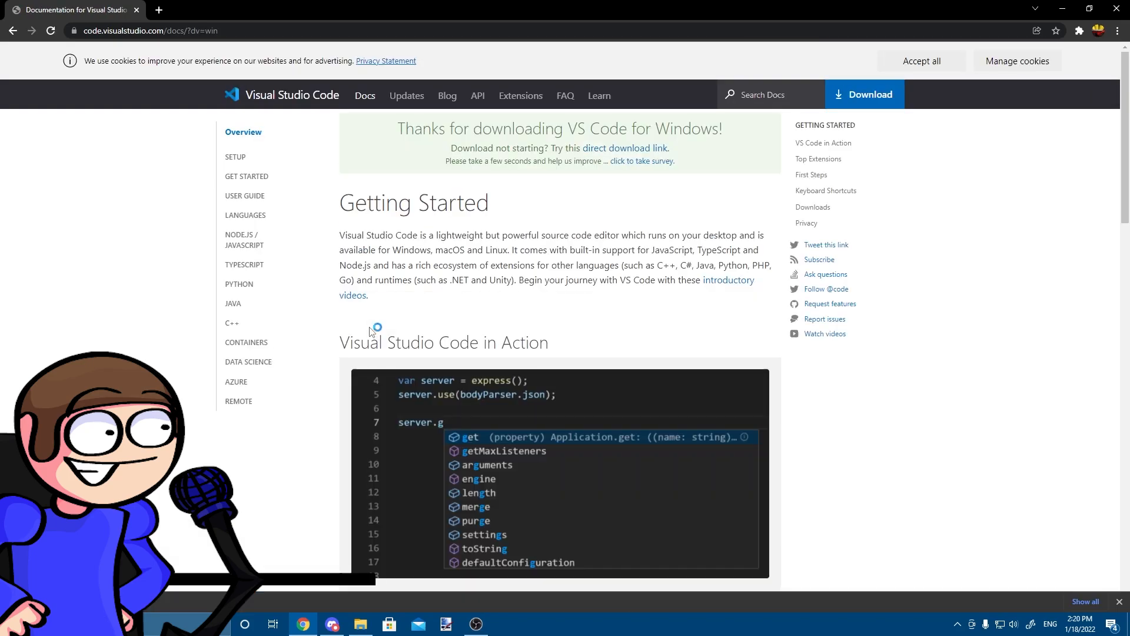
mouse_move(360, 323)
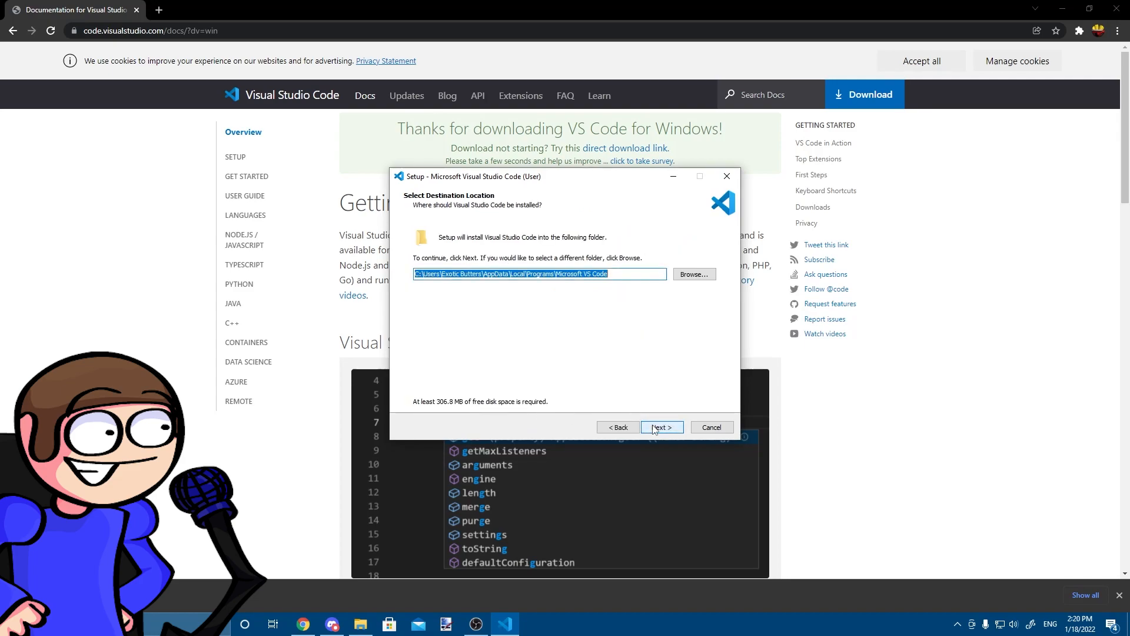
- Install VS Code accepting default location, Start Menu folder and extra tasks, then finish
click(661, 427)
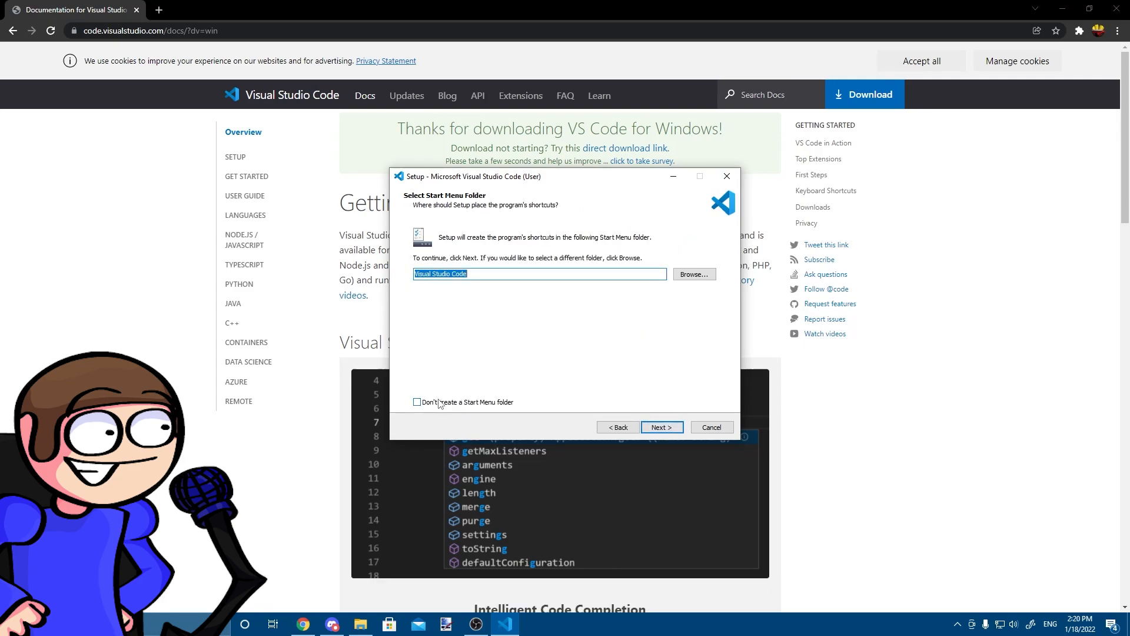
click(660, 427)
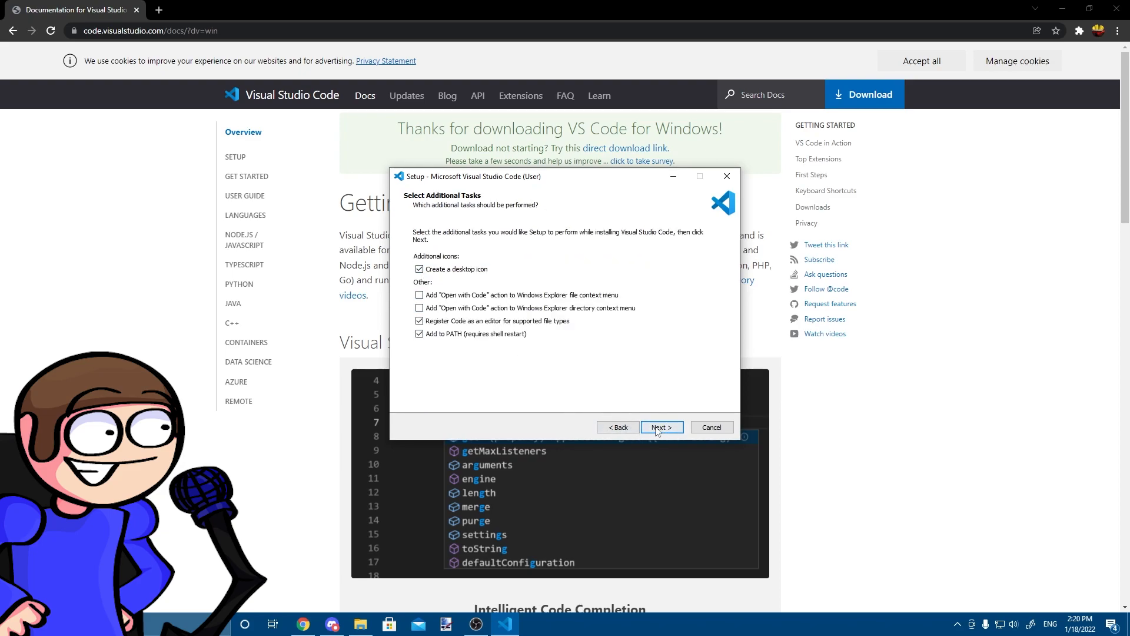
click(661, 426)
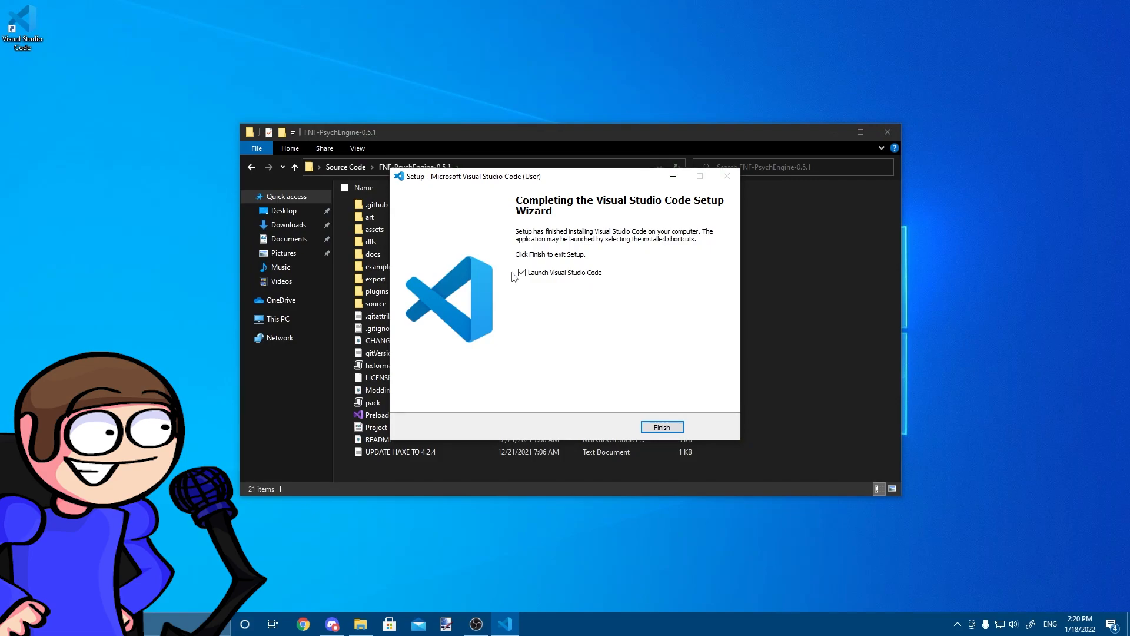
click(660, 427)
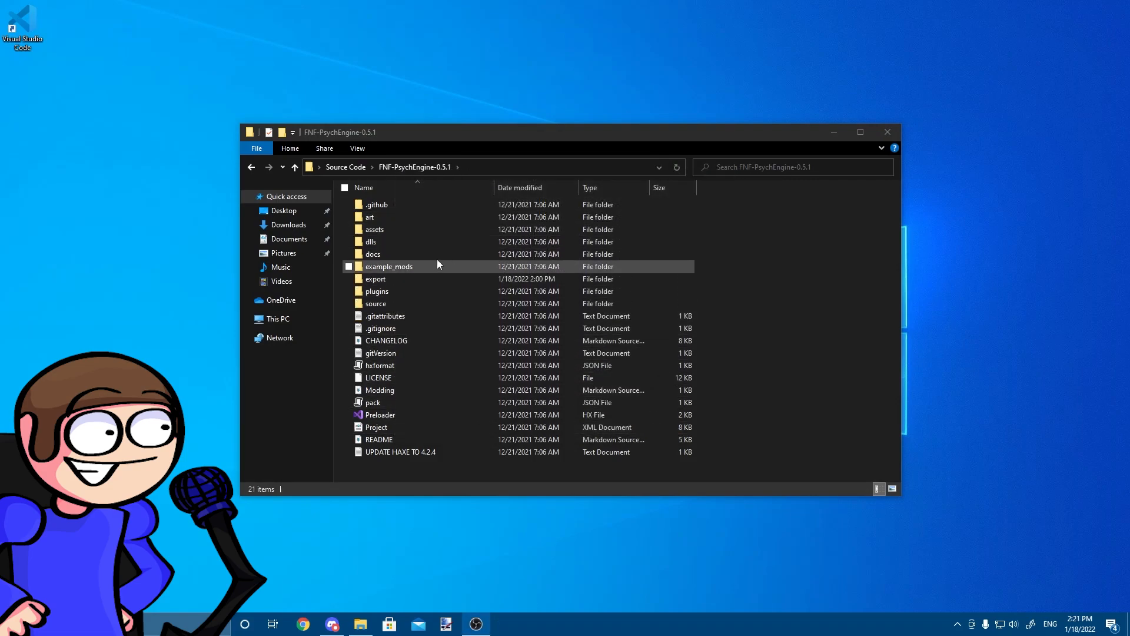
- Open PlayState.hx from the source folder with Visual Studio Code via Open with
click(375, 304)
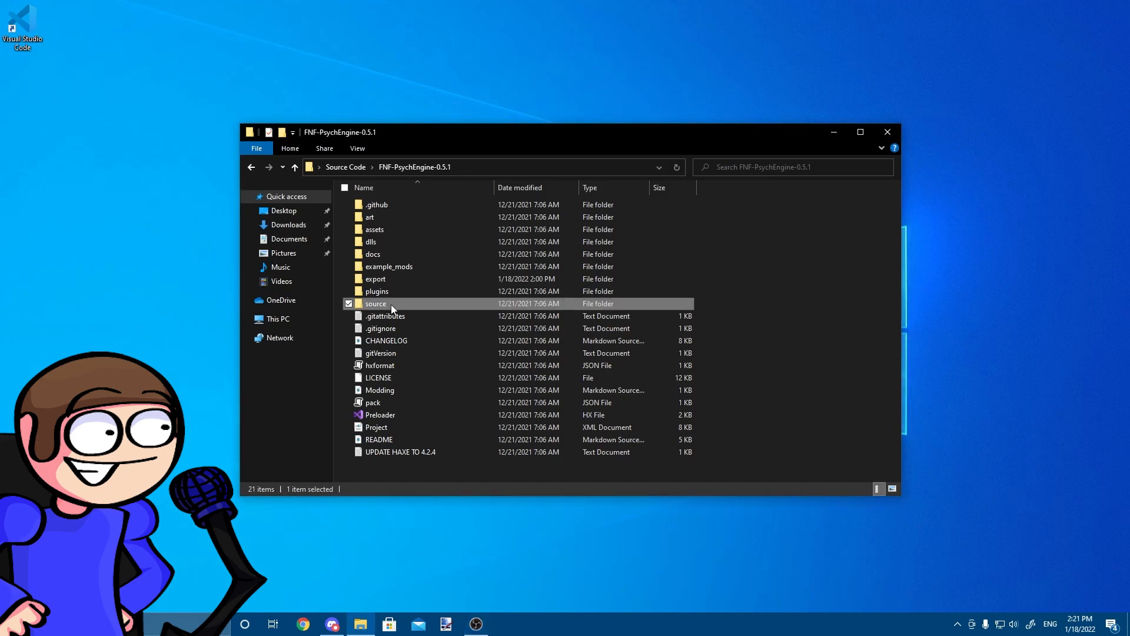
double_click(375, 302)
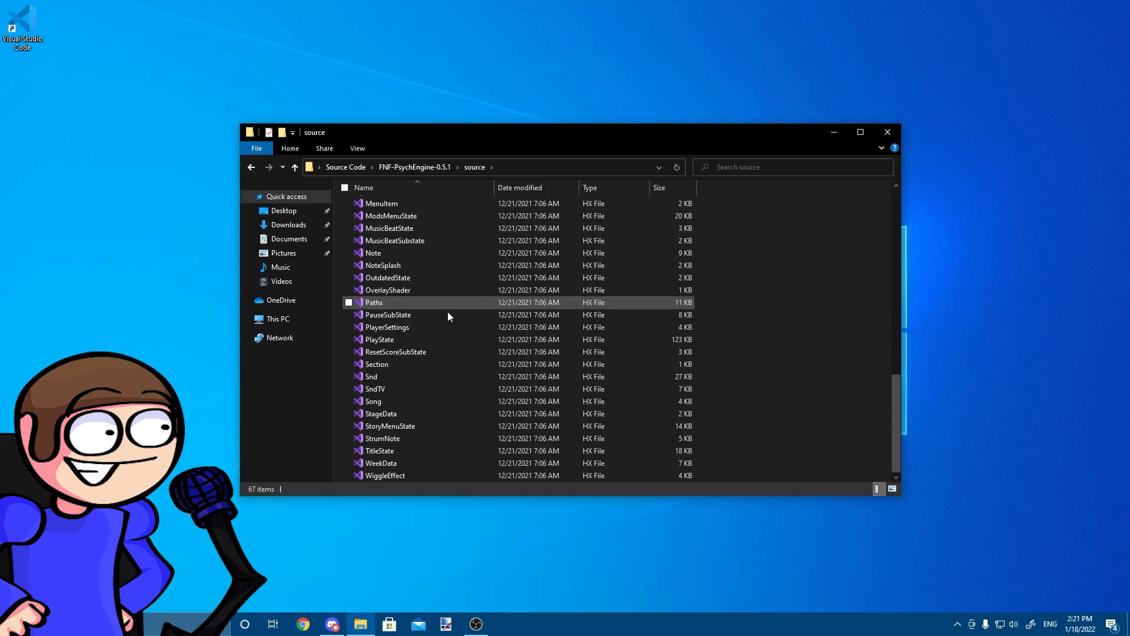
right_click(379, 339)
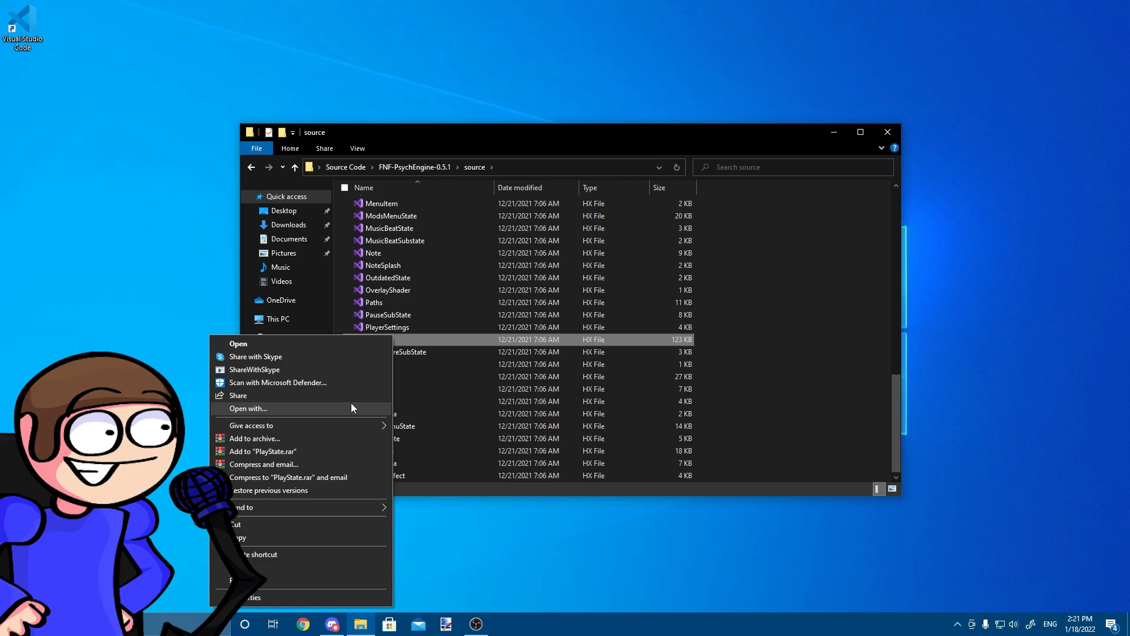
click(247, 408)
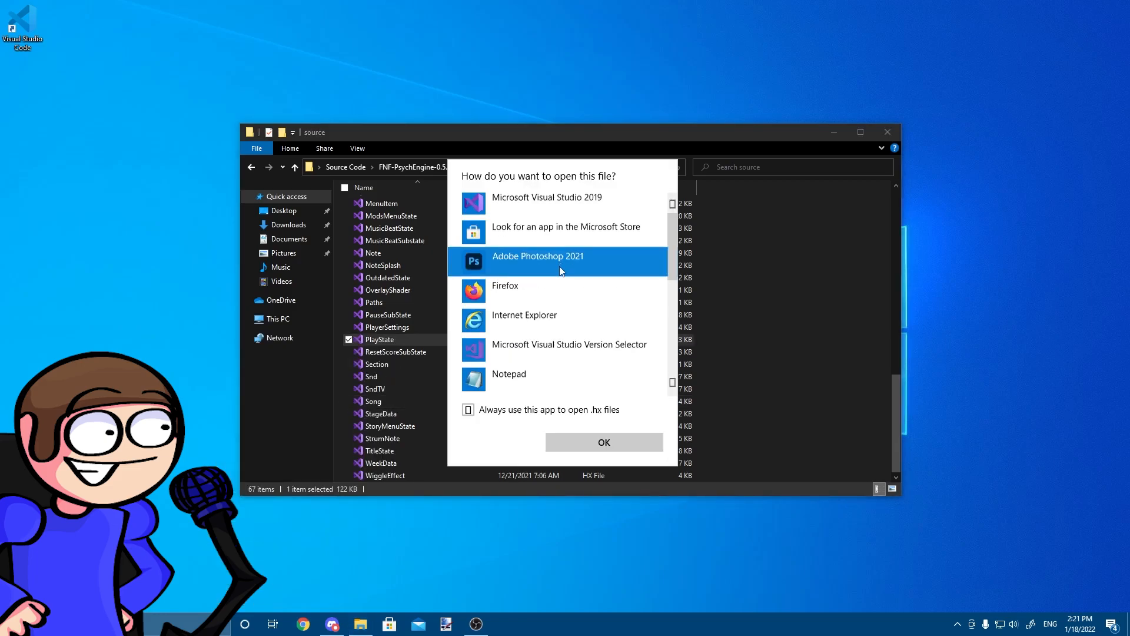
scroll(down, 3)
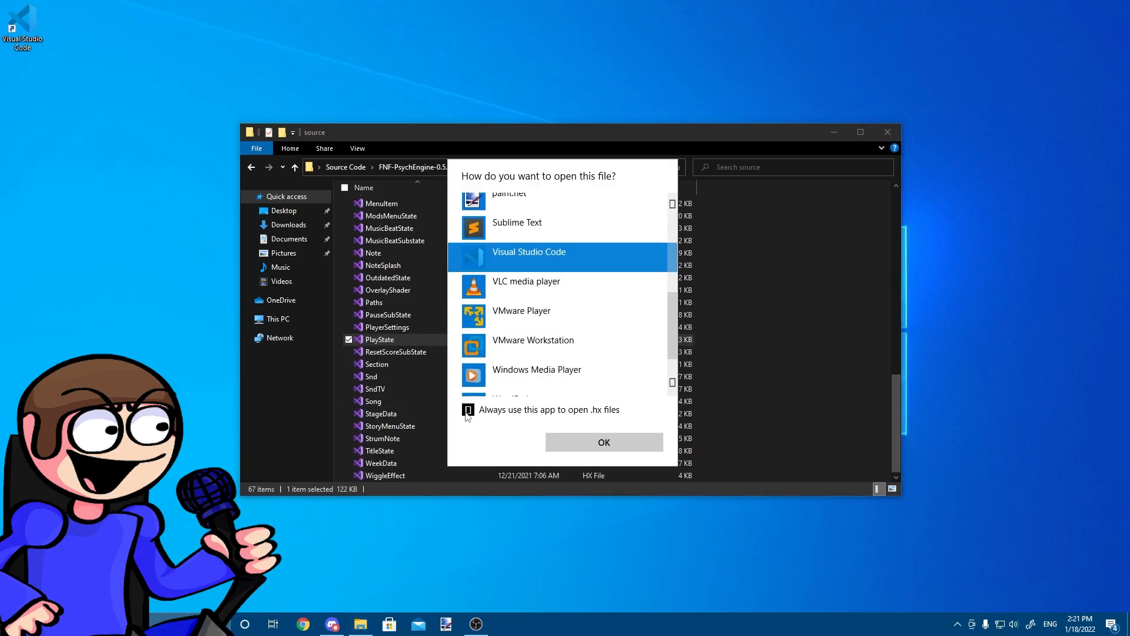
click(604, 442)
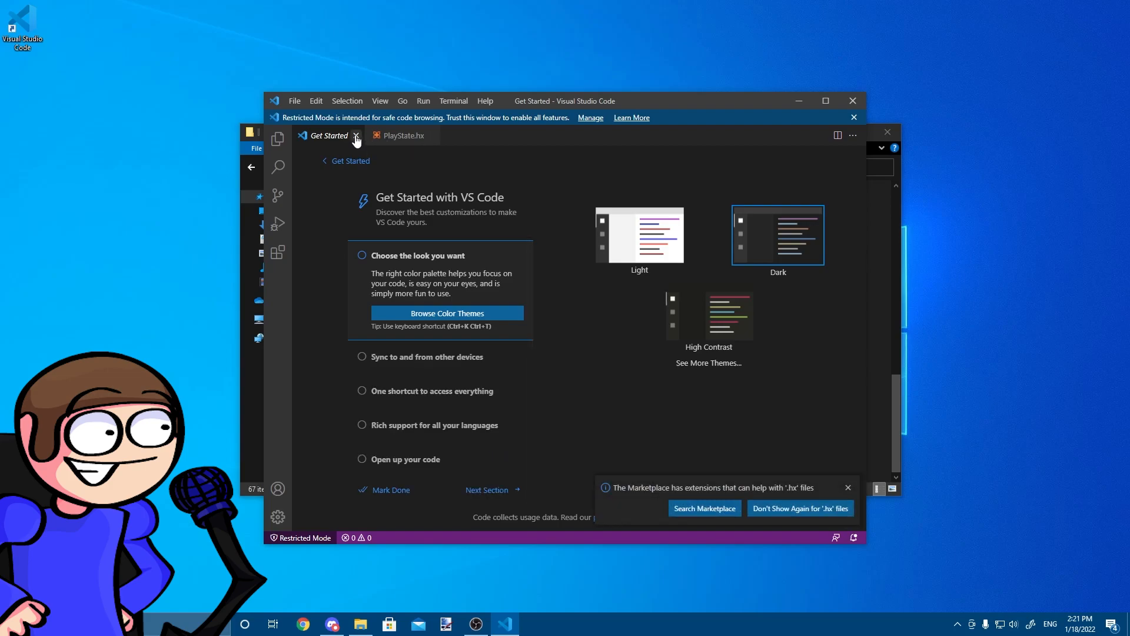
- Install the Haxe extension from the Marketplace, trusting the workspace, then close its tab and sidebar
click(354, 135)
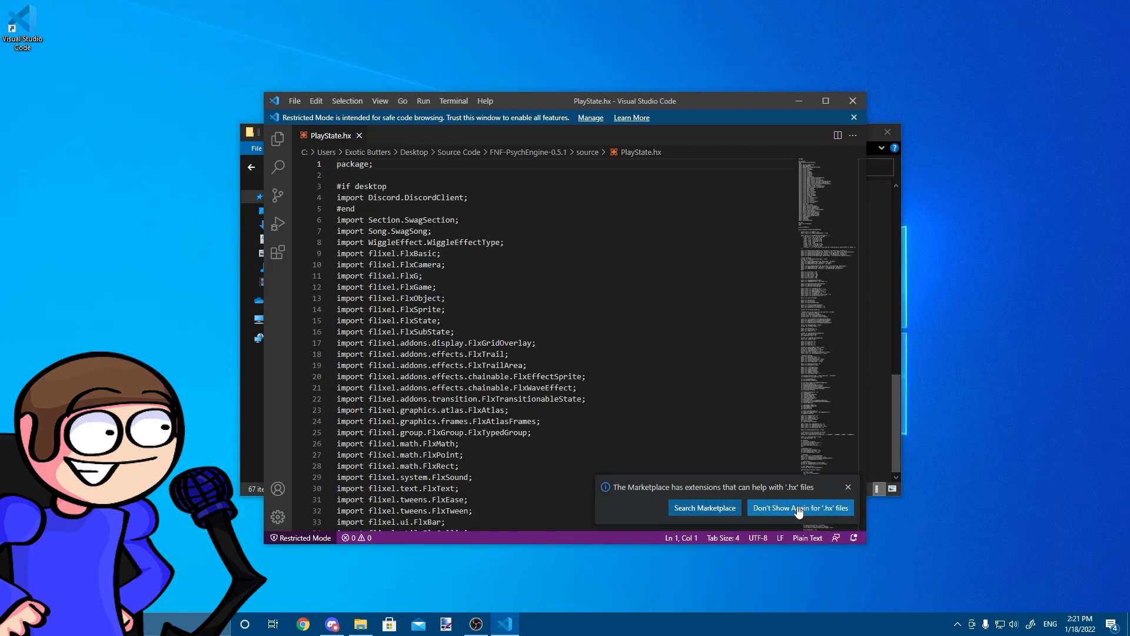
click(825, 100)
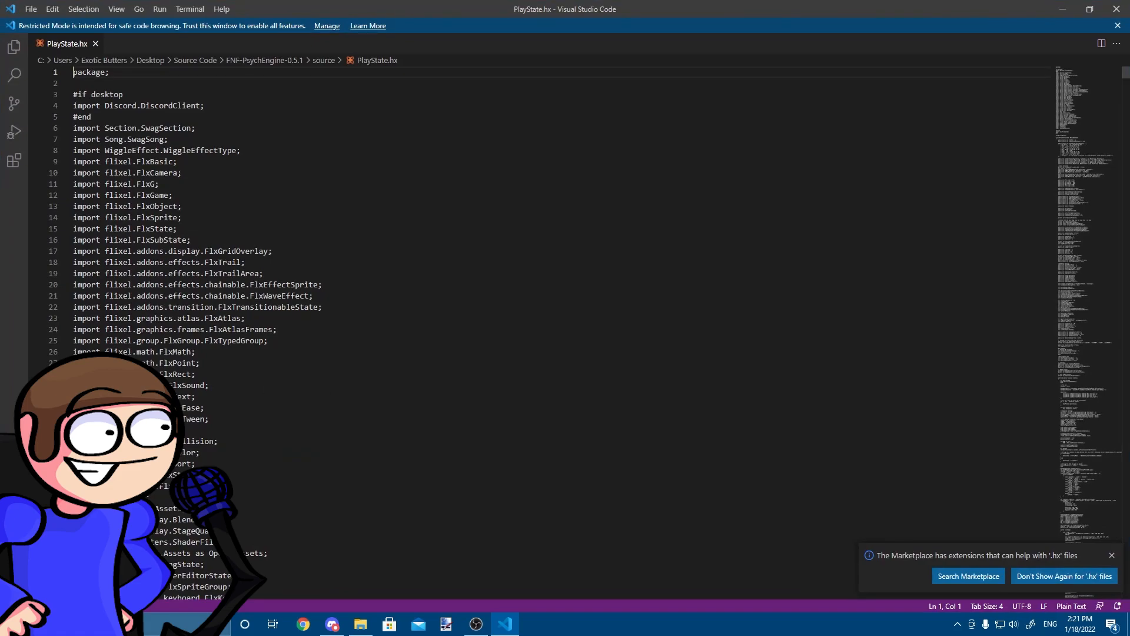
mouse_move(857, 613)
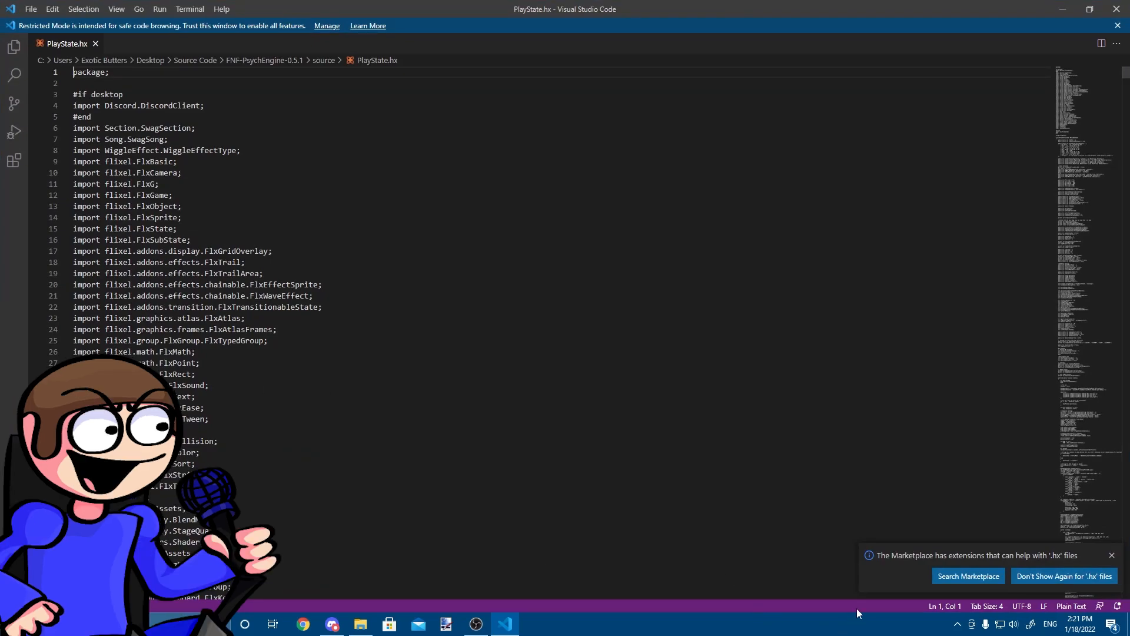
click(967, 575)
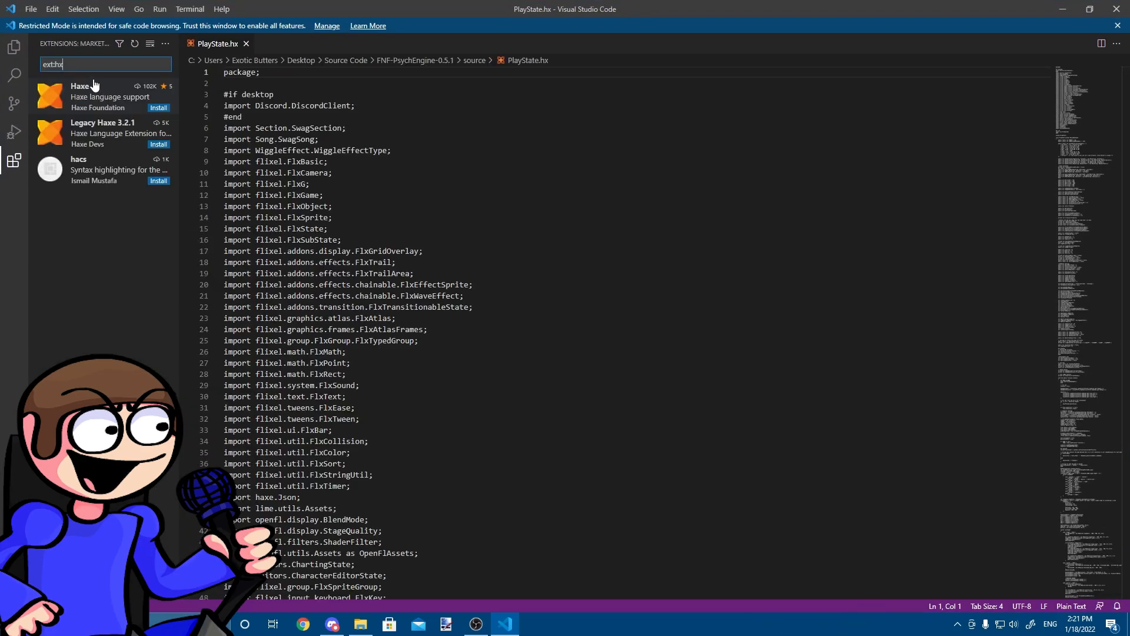
click(158, 107)
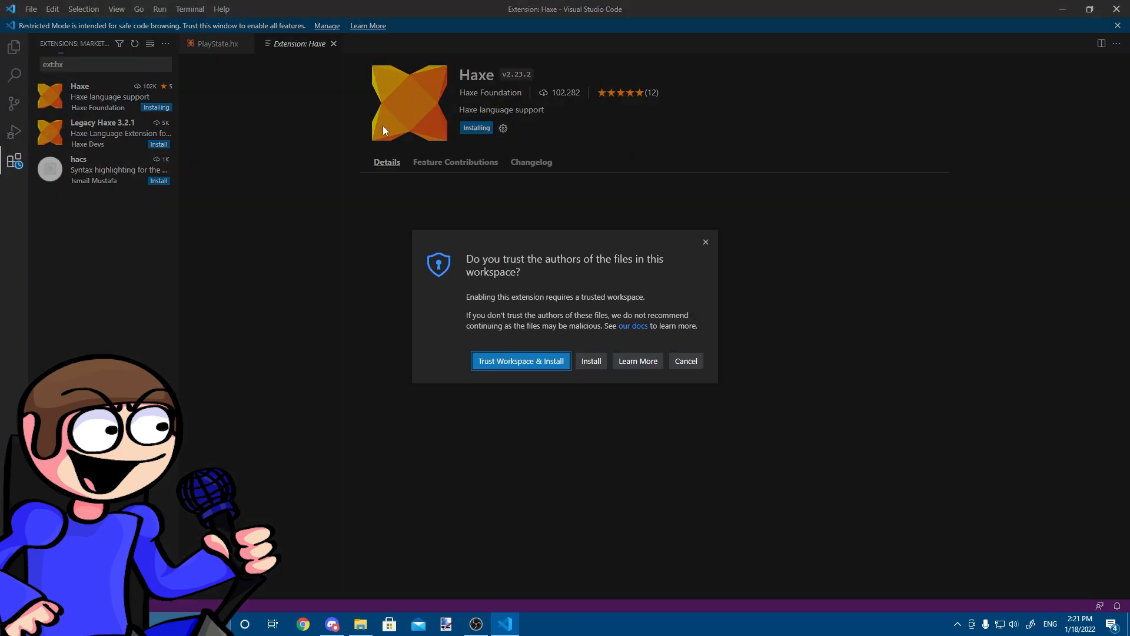
click(520, 360)
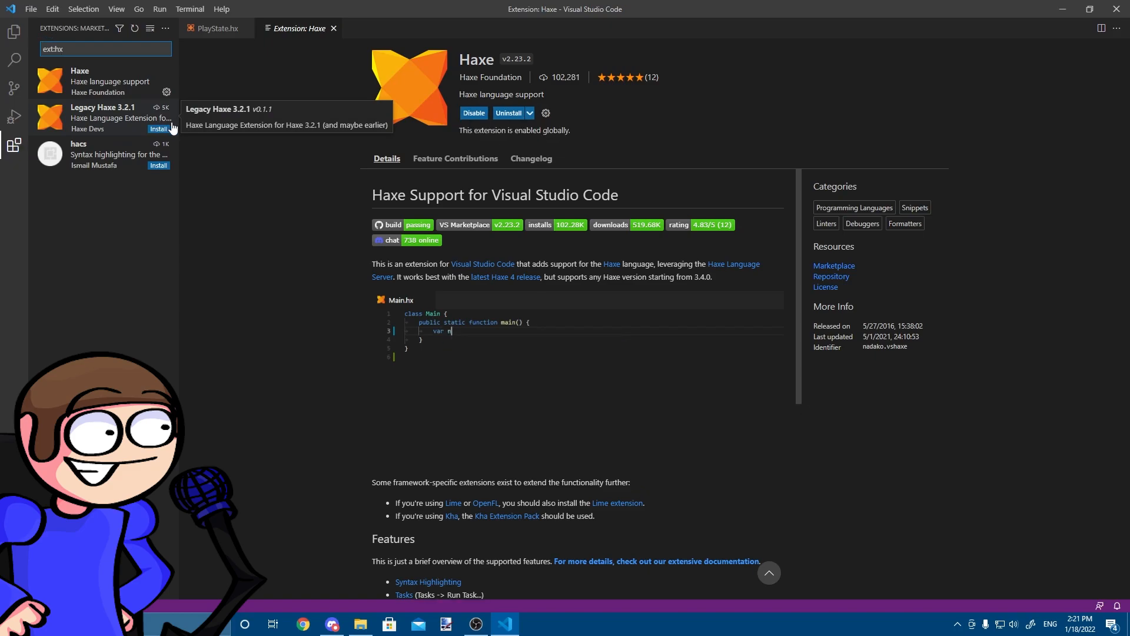
click(216, 28)
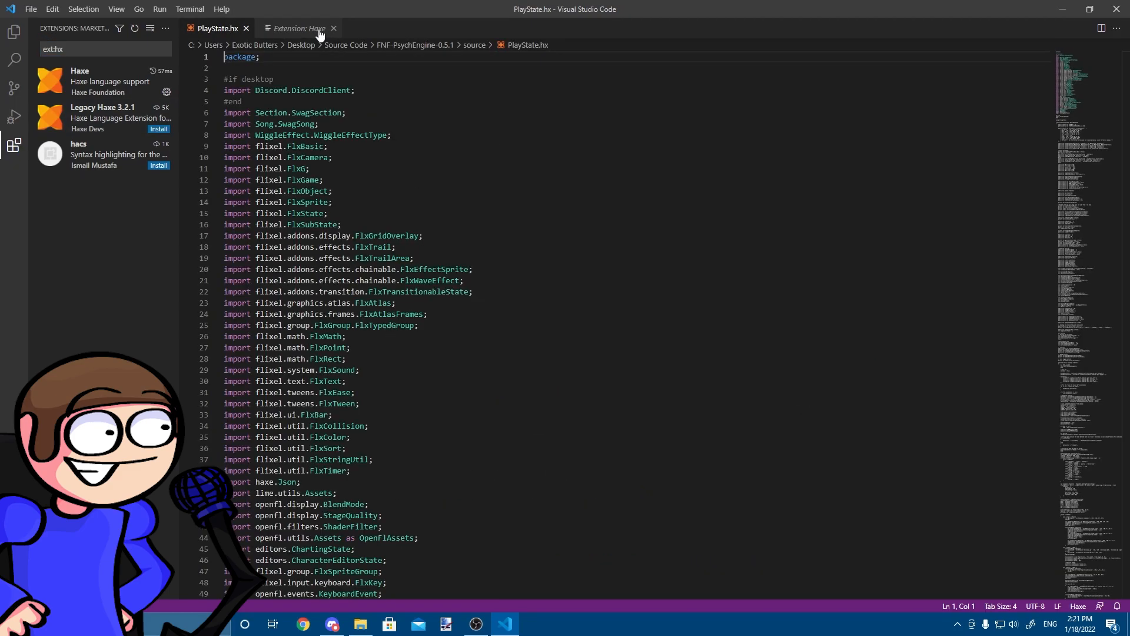
click(333, 29)
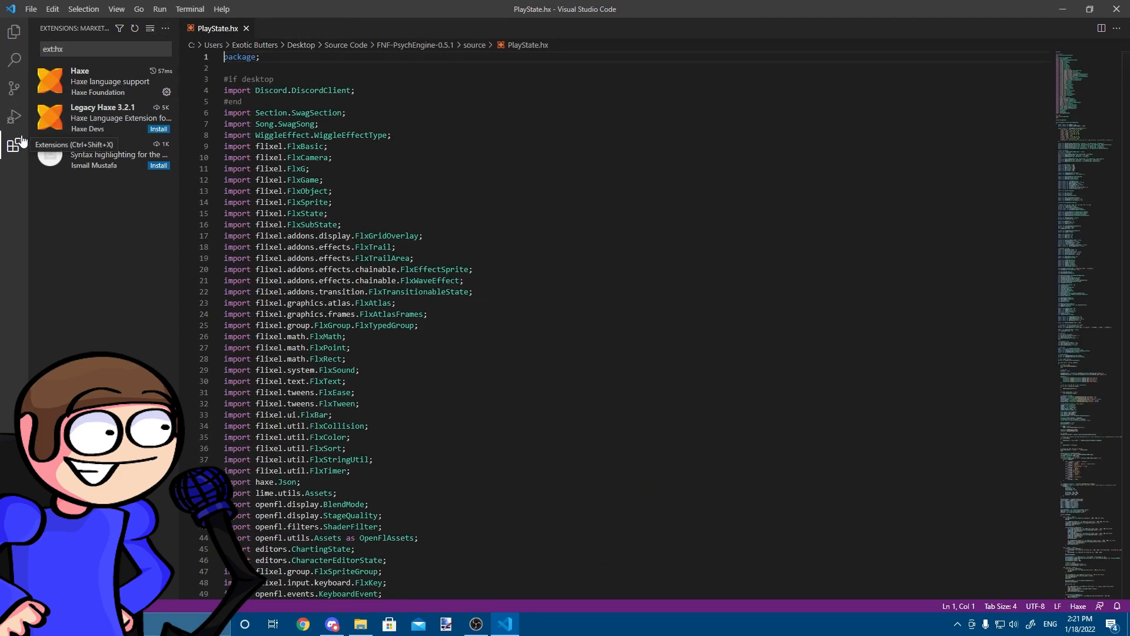
click(14, 145)
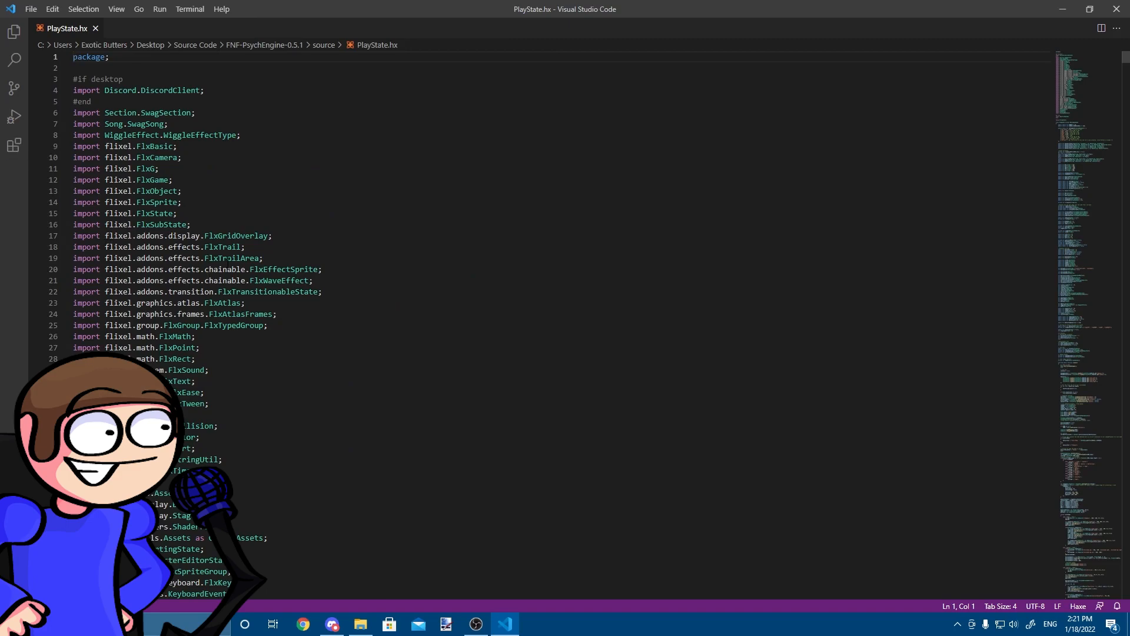
click(302, 624)
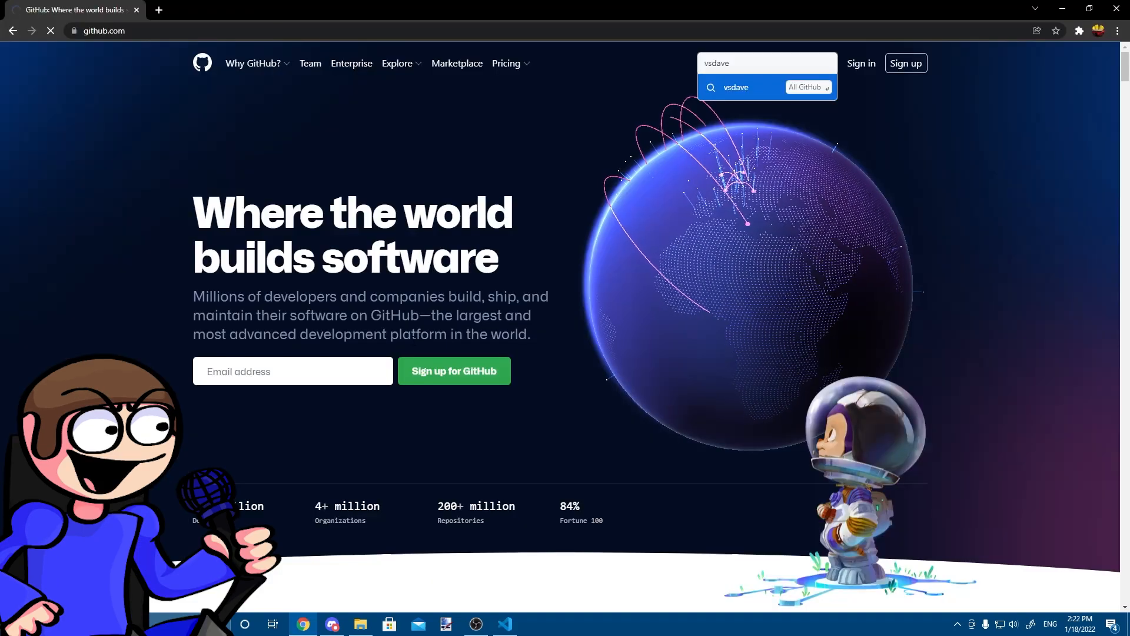
- Open source/Shaders.hx from the VsDave repository on GitHub as raw text
click(736, 86)
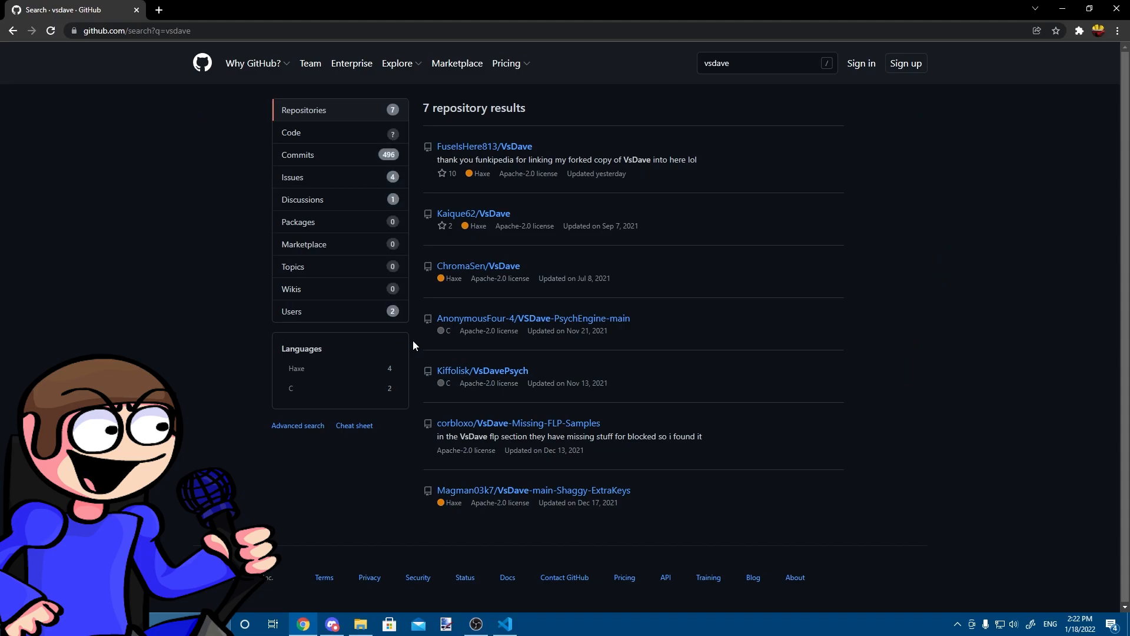
mouse_move(484, 145)
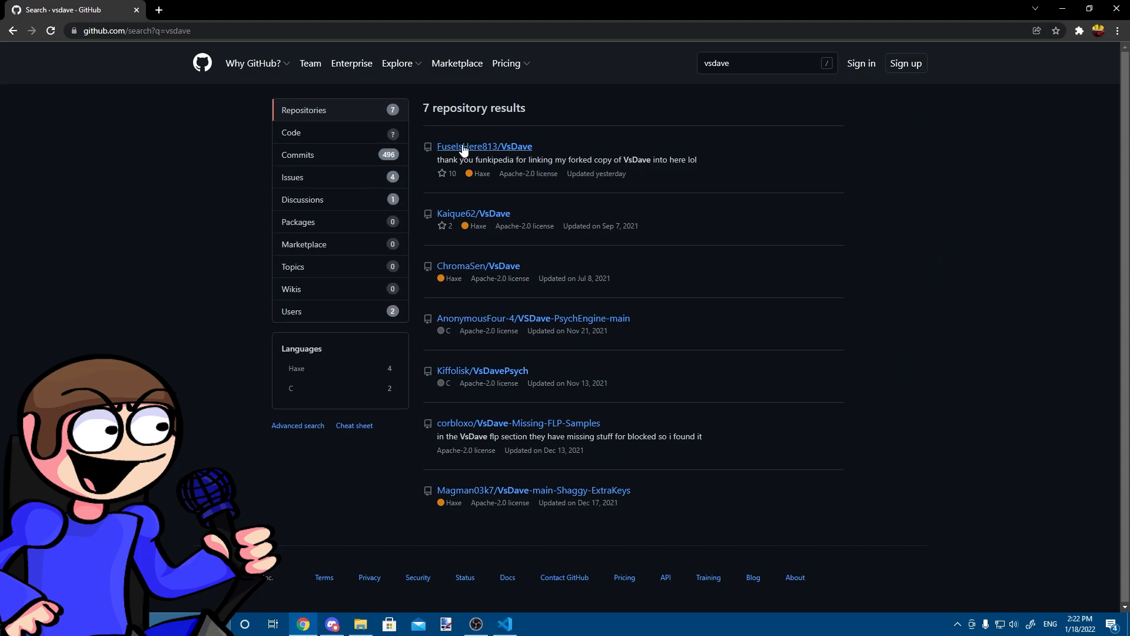
click(485, 146)
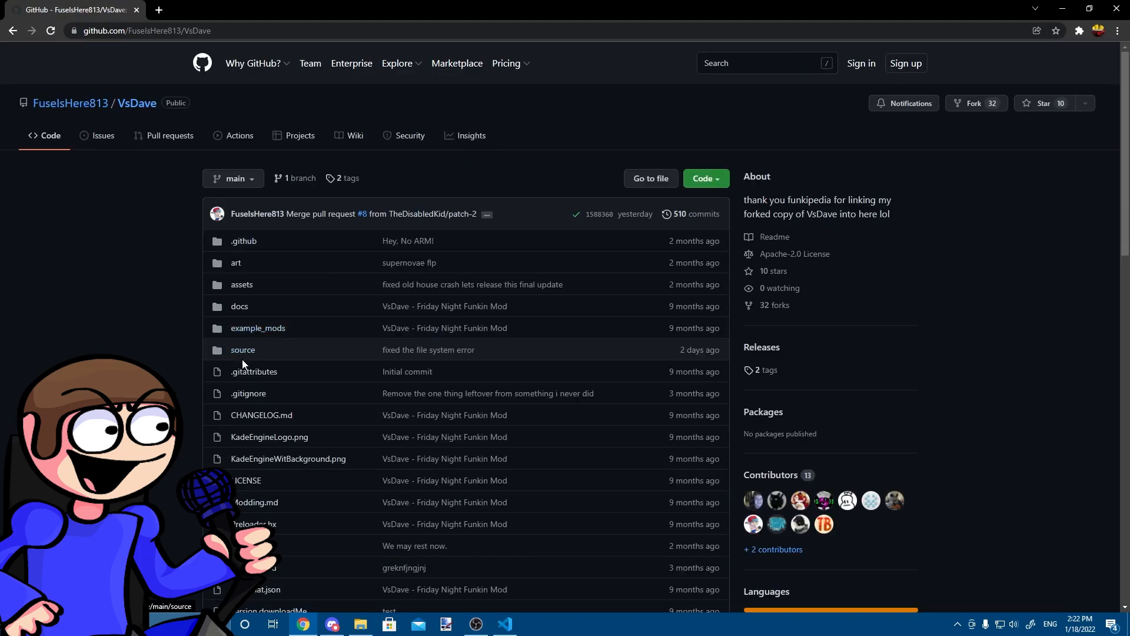
click(243, 349)
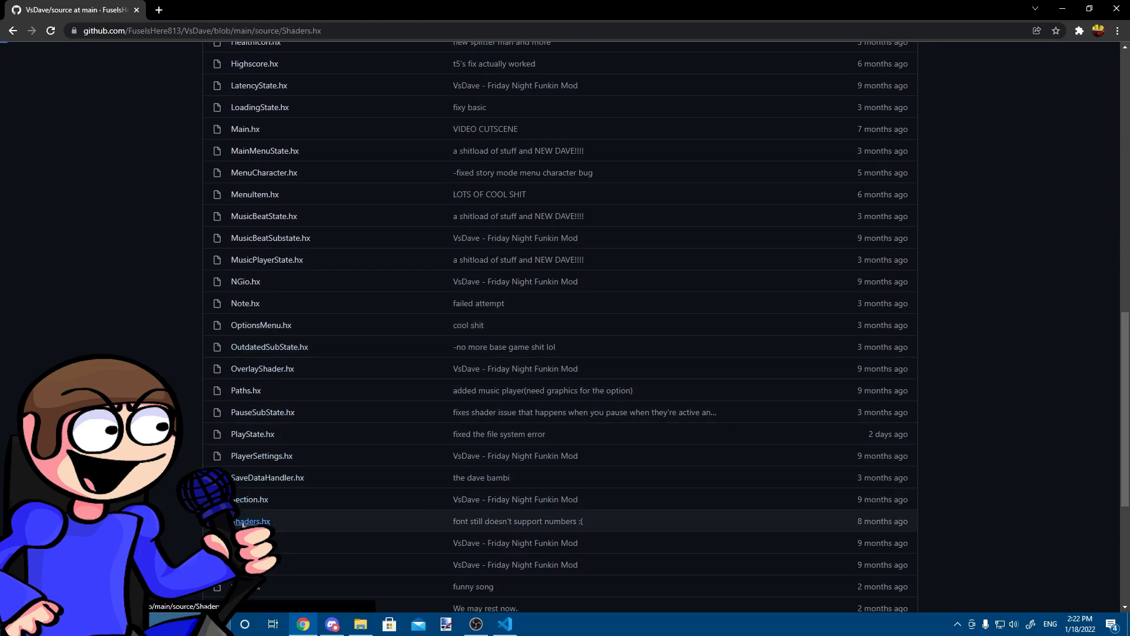
click(250, 521)
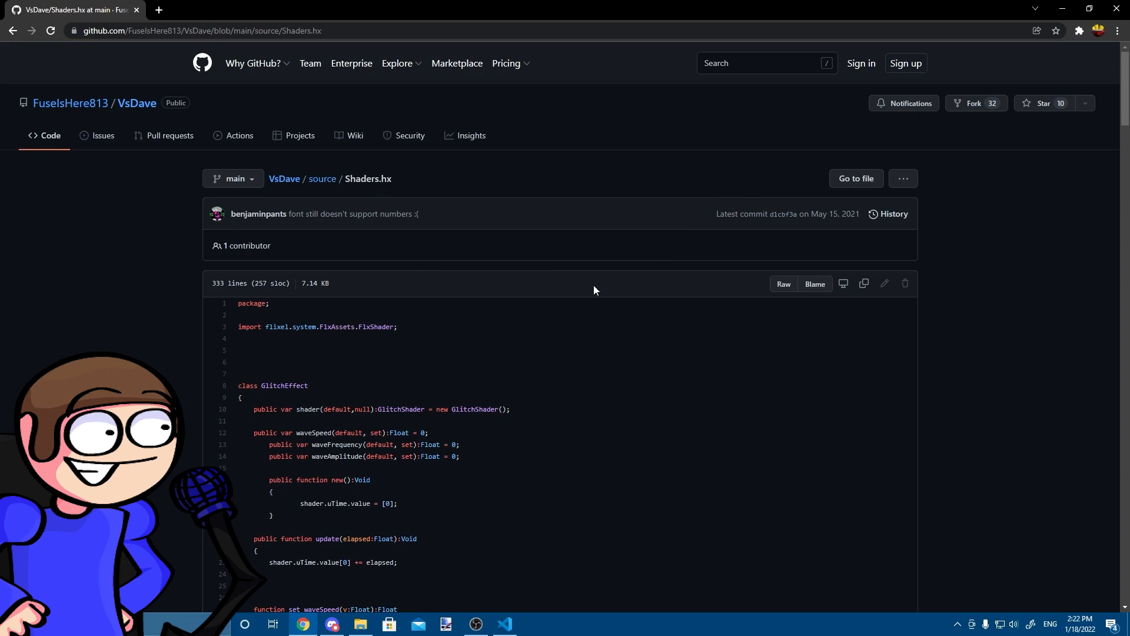
mouse_move(782, 283)
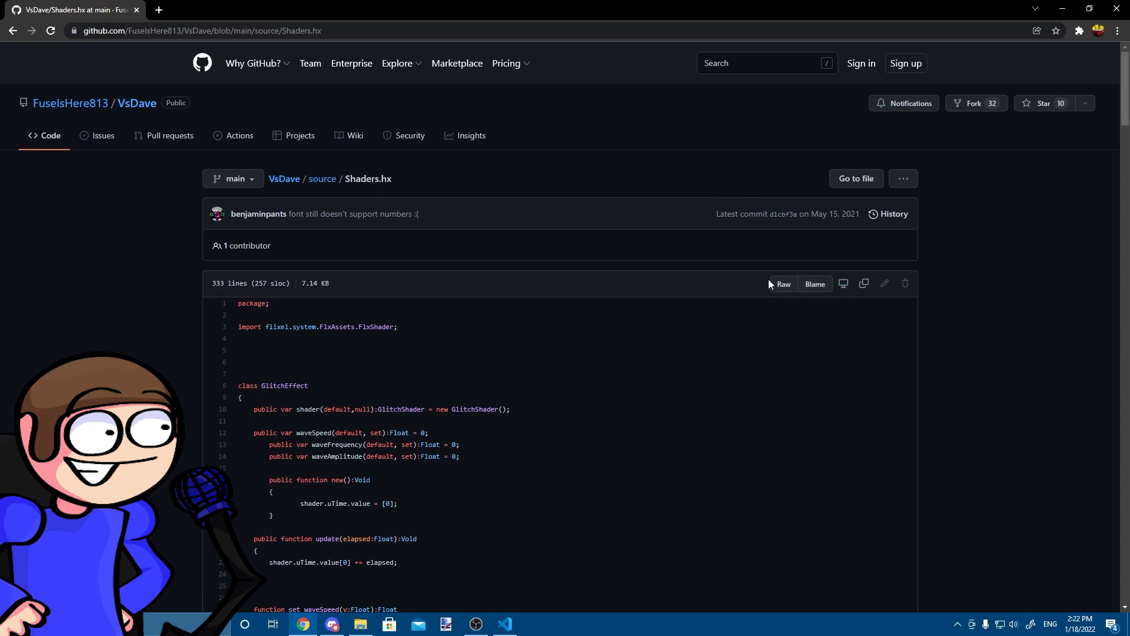
mouse_move(799, 301)
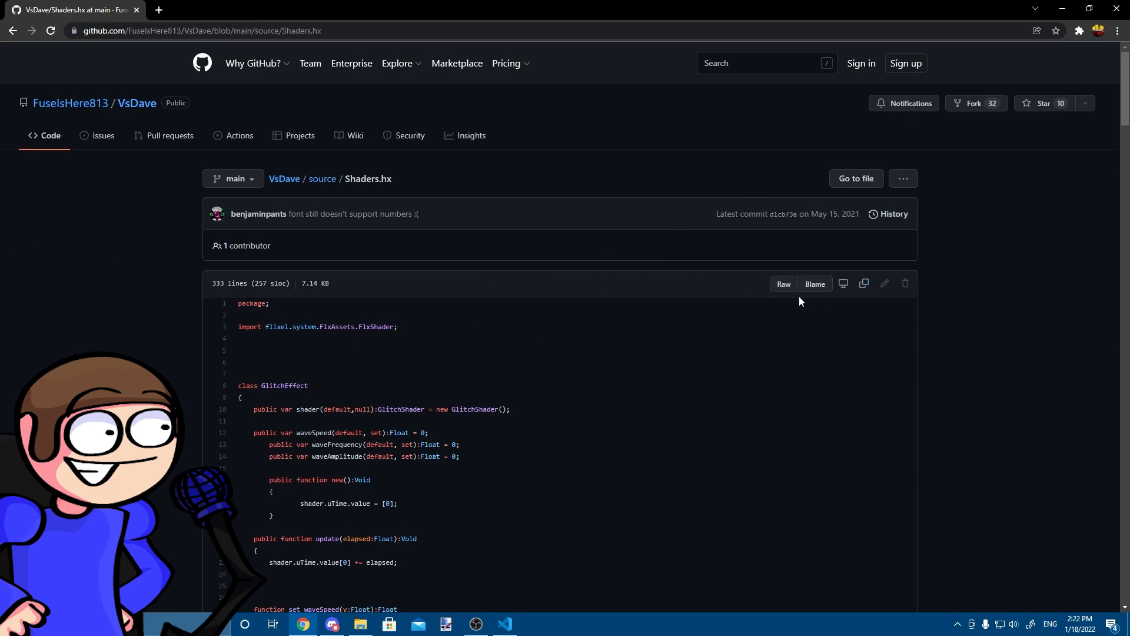
click(783, 283)
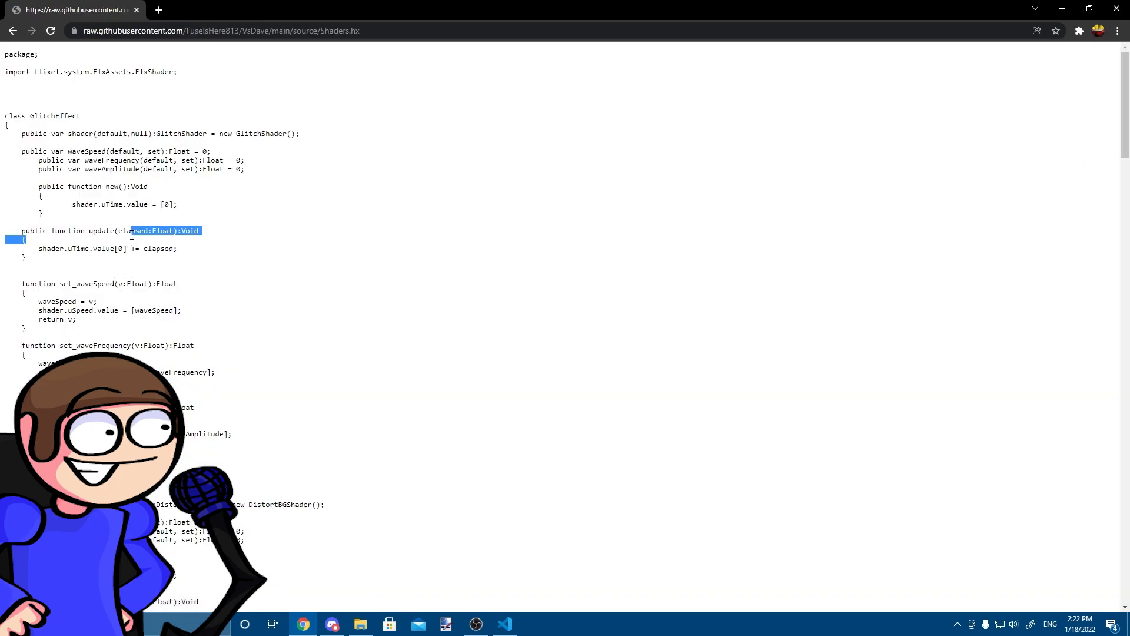
click(360, 623)
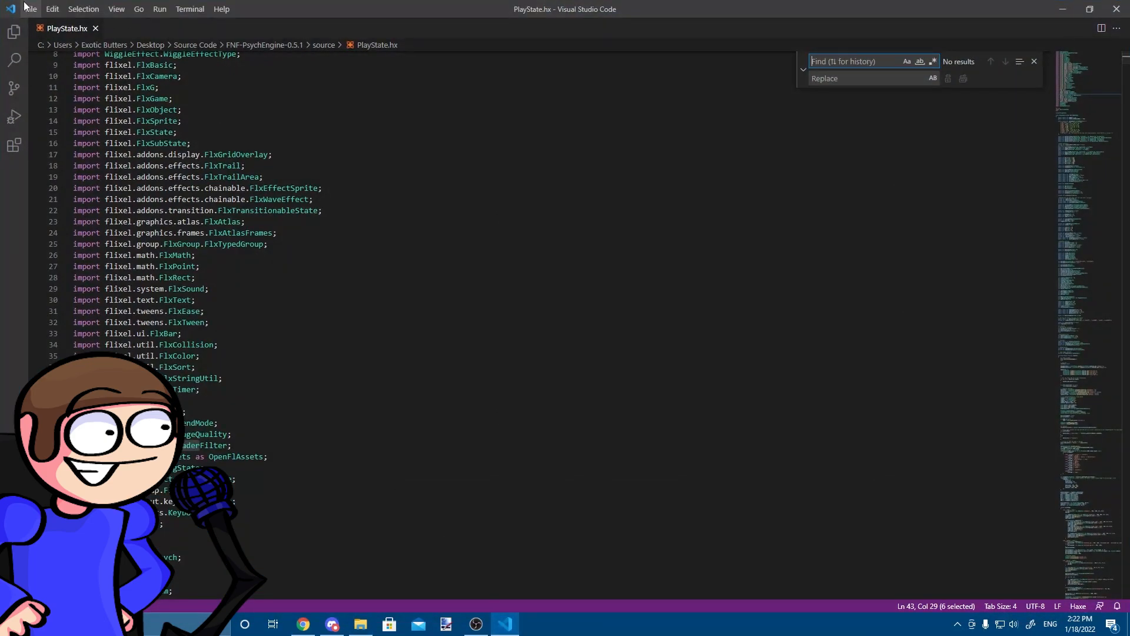
- Create a new Haxe-language file holding the pasted Shaders code and begin saving it
key(ctrl+n)
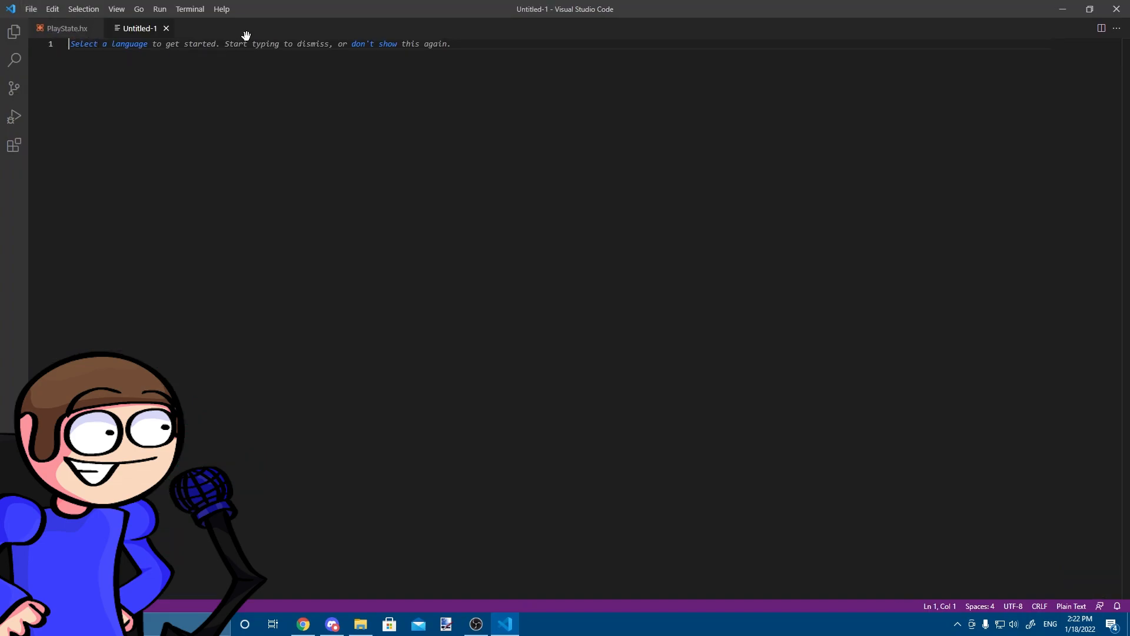
text(ha)
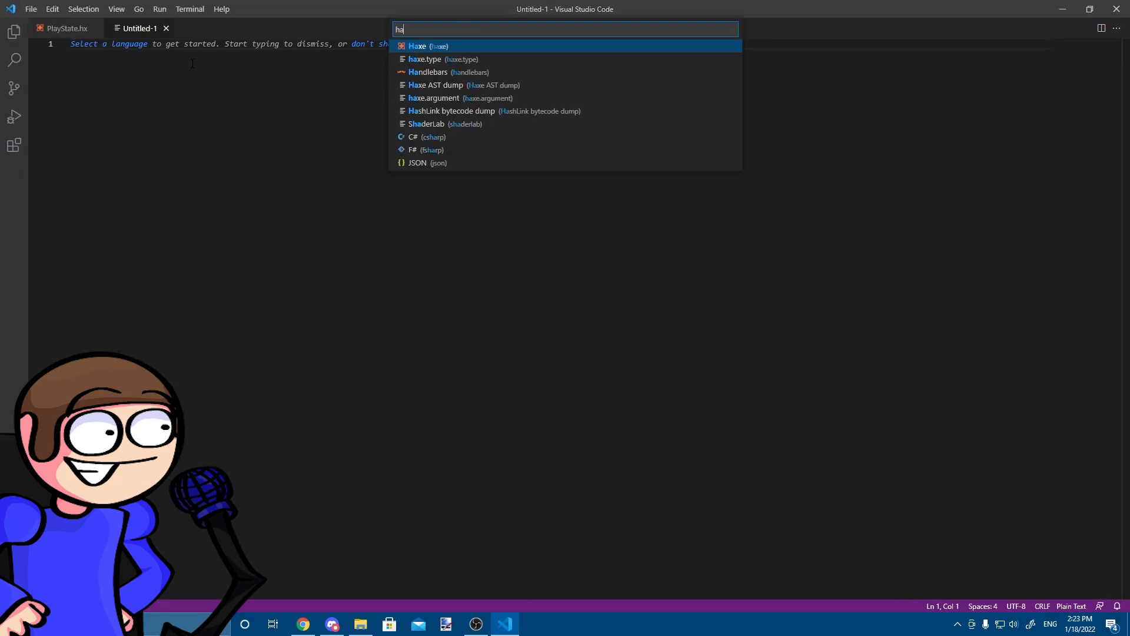
click(416, 45)
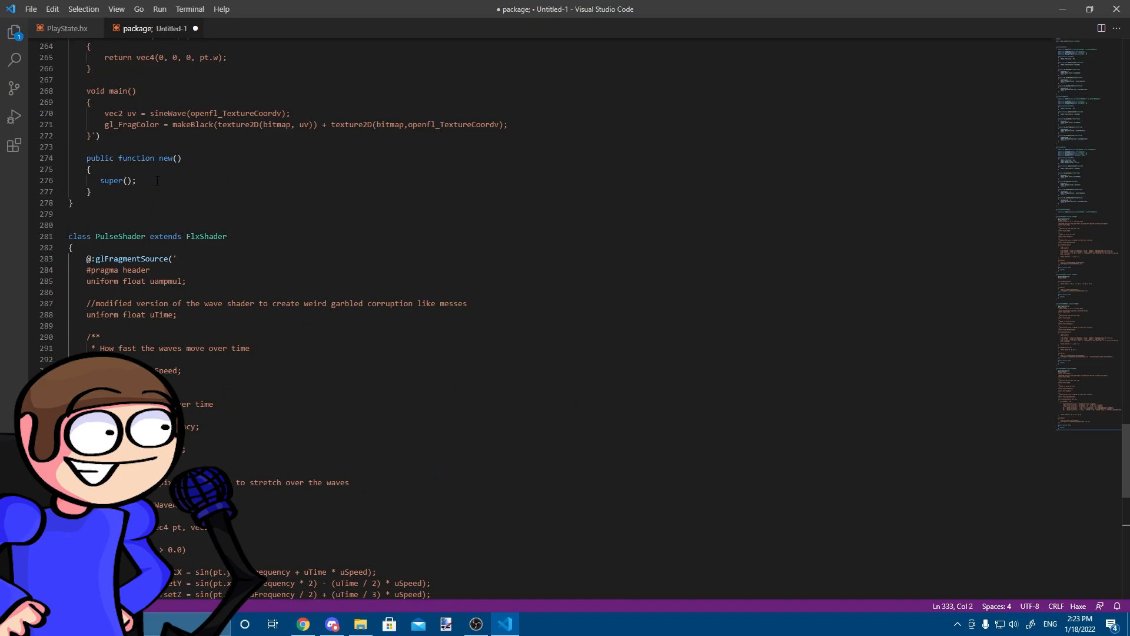
scroll(up, 3)
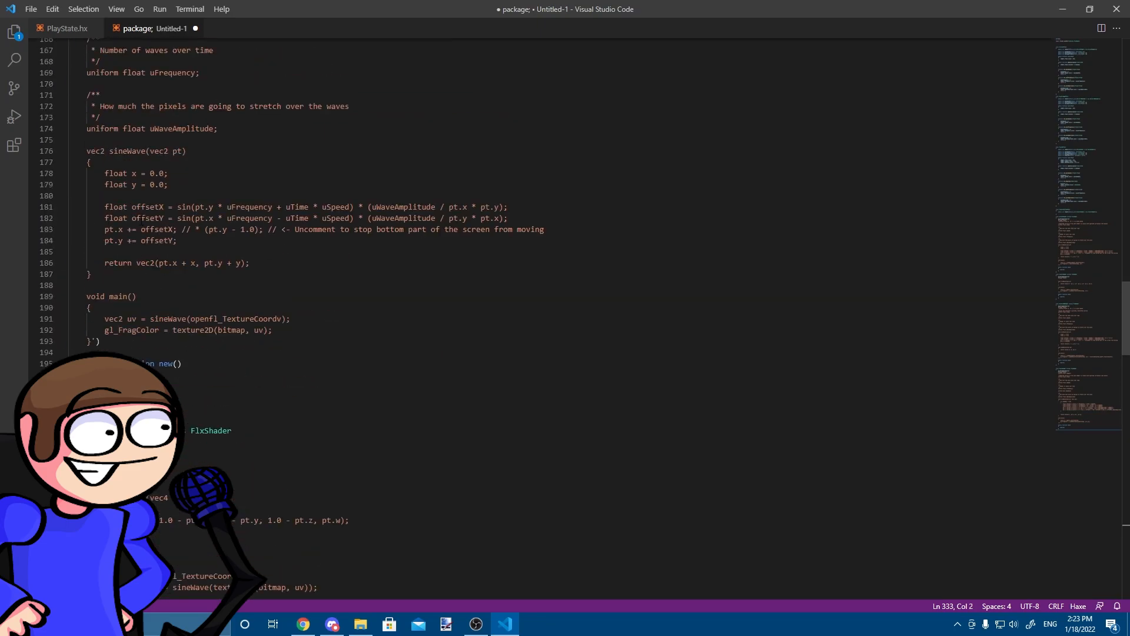
scroll(up, 3)
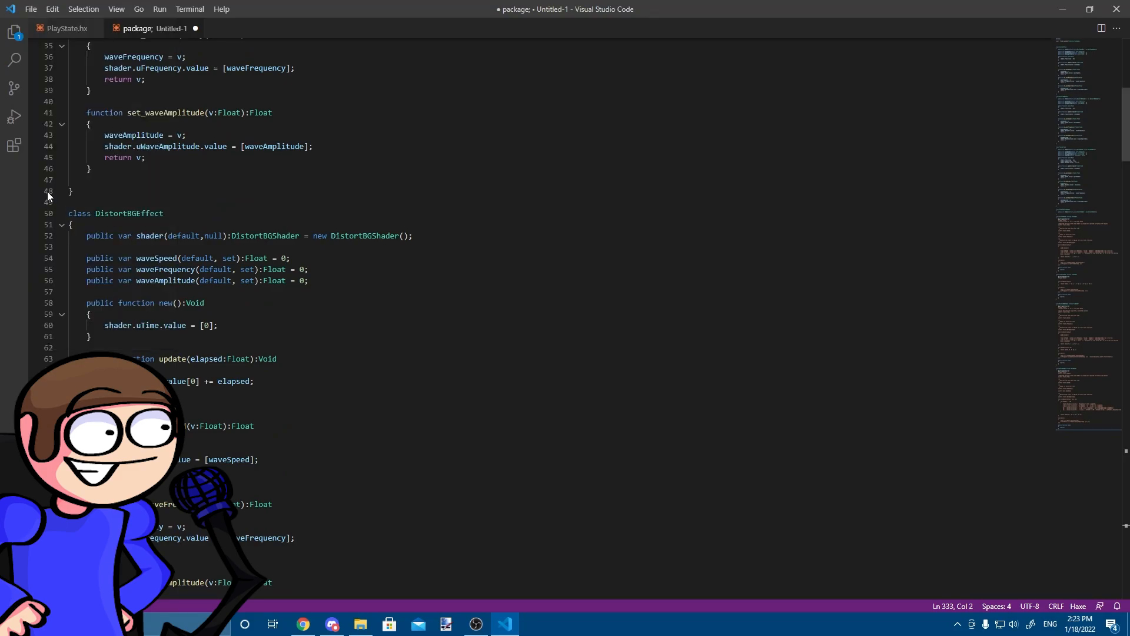
key(ctrl+shift+s)
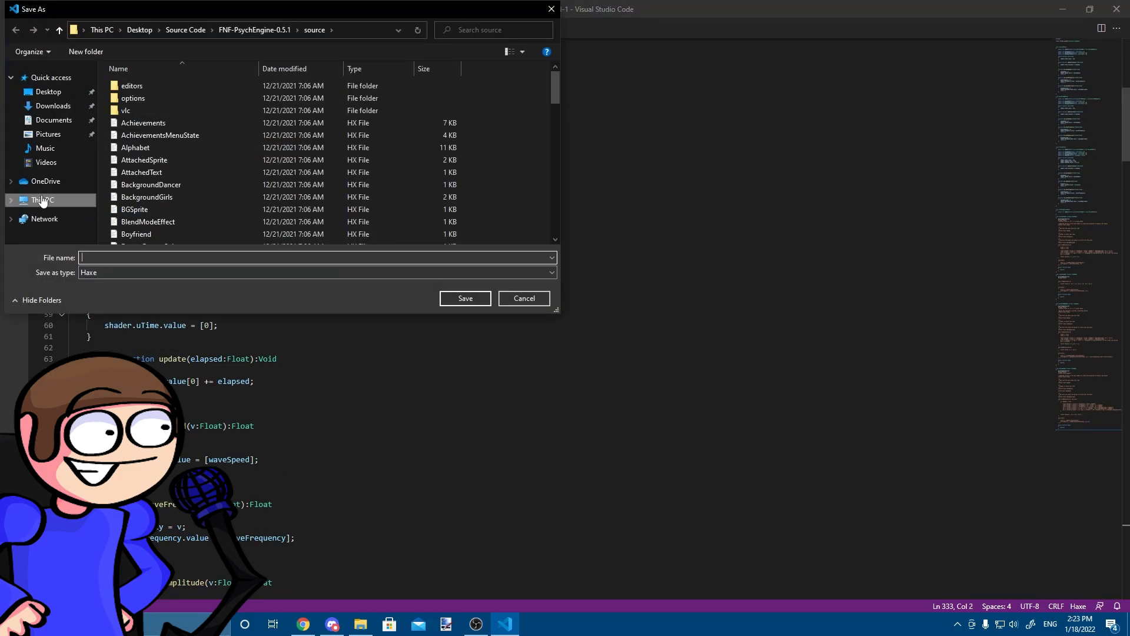
- Save the new file as Shaders.hx in the project's source folder
click(48, 91)
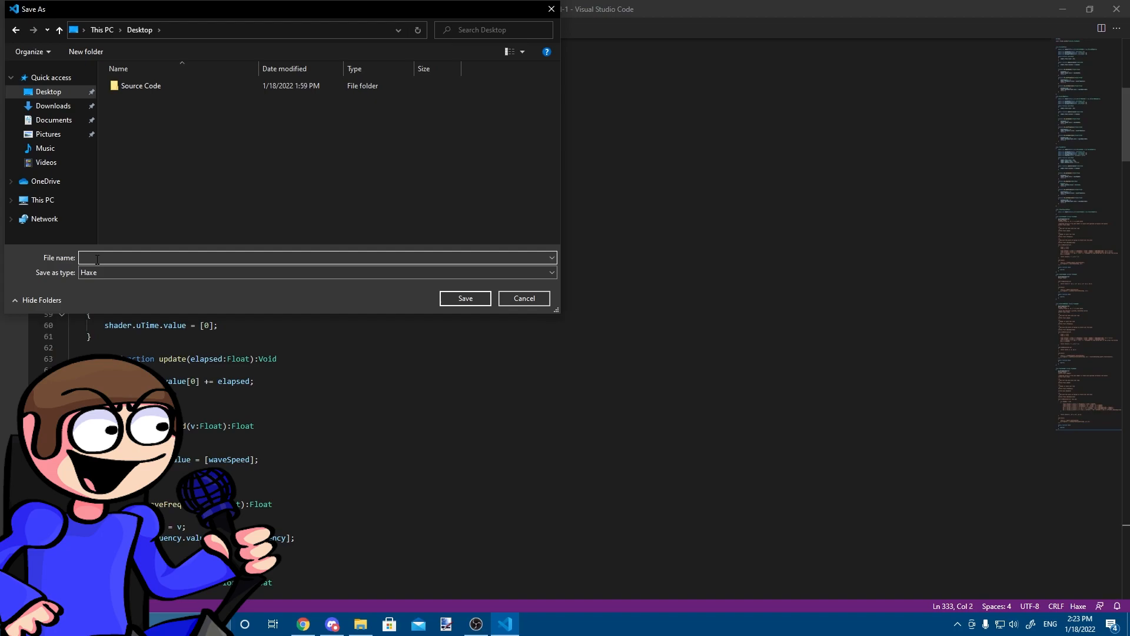
text(Shaders)
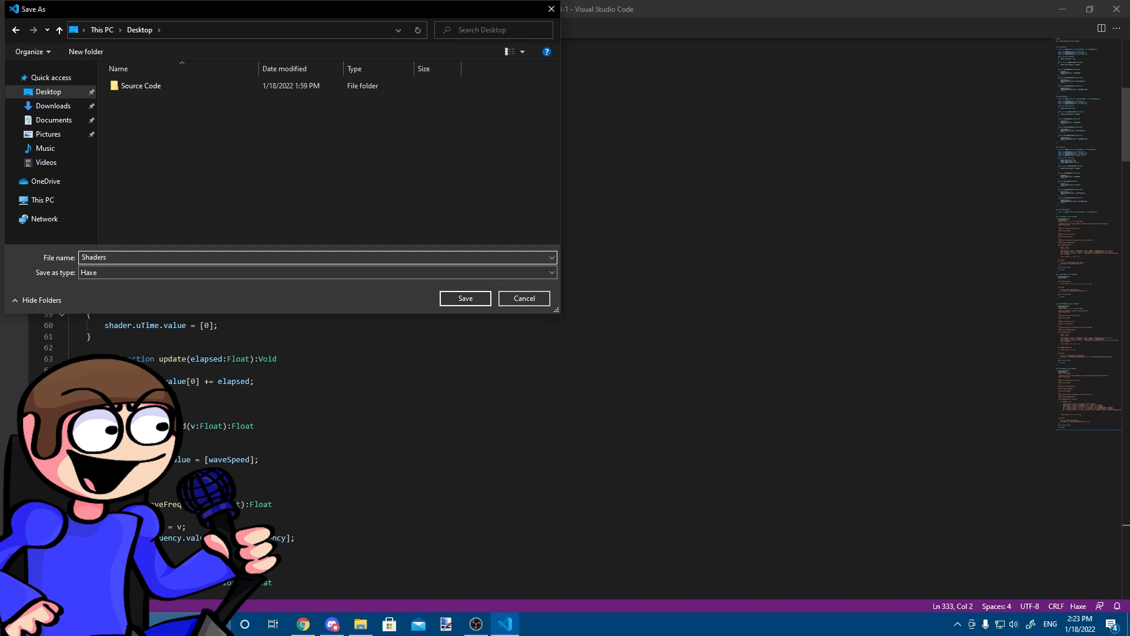
mouse_move(499, 315)
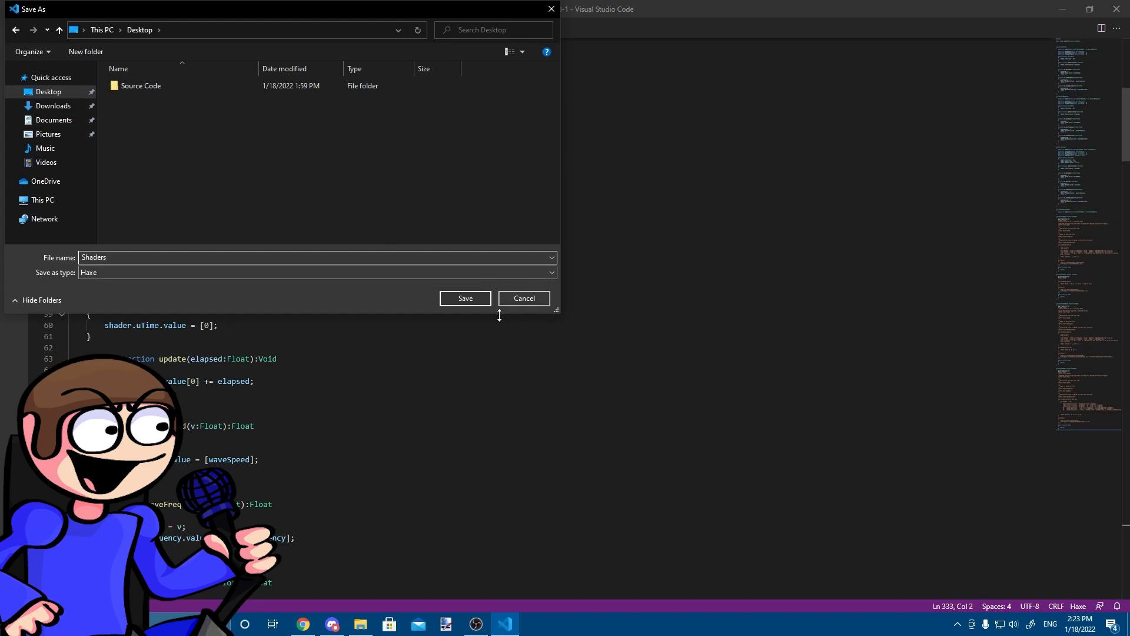
click(465, 298)
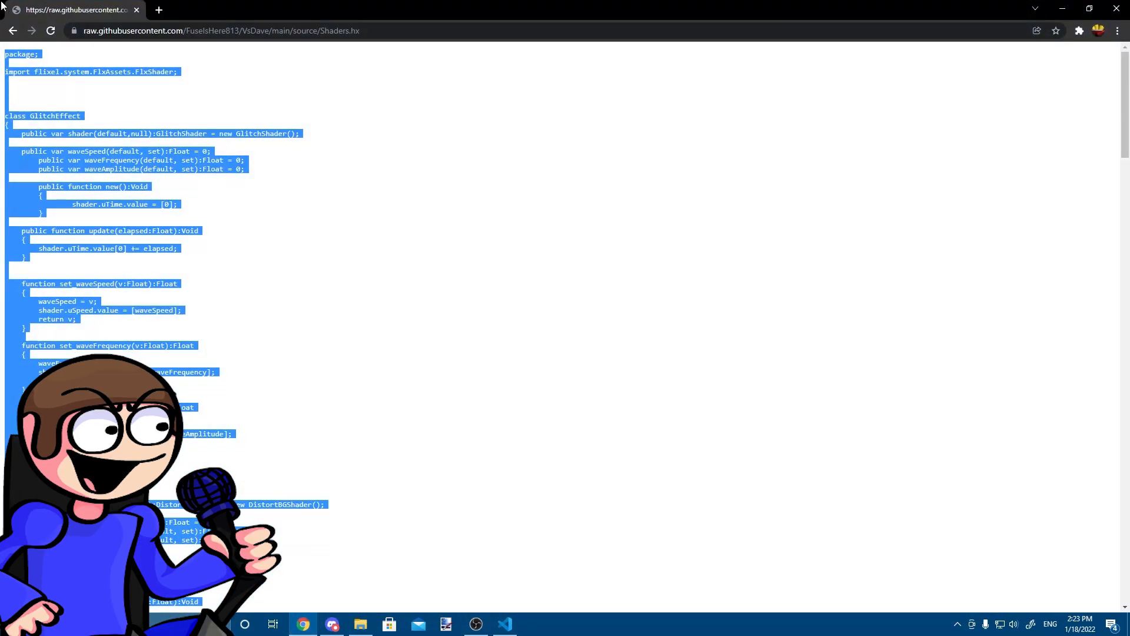
click(12, 30)
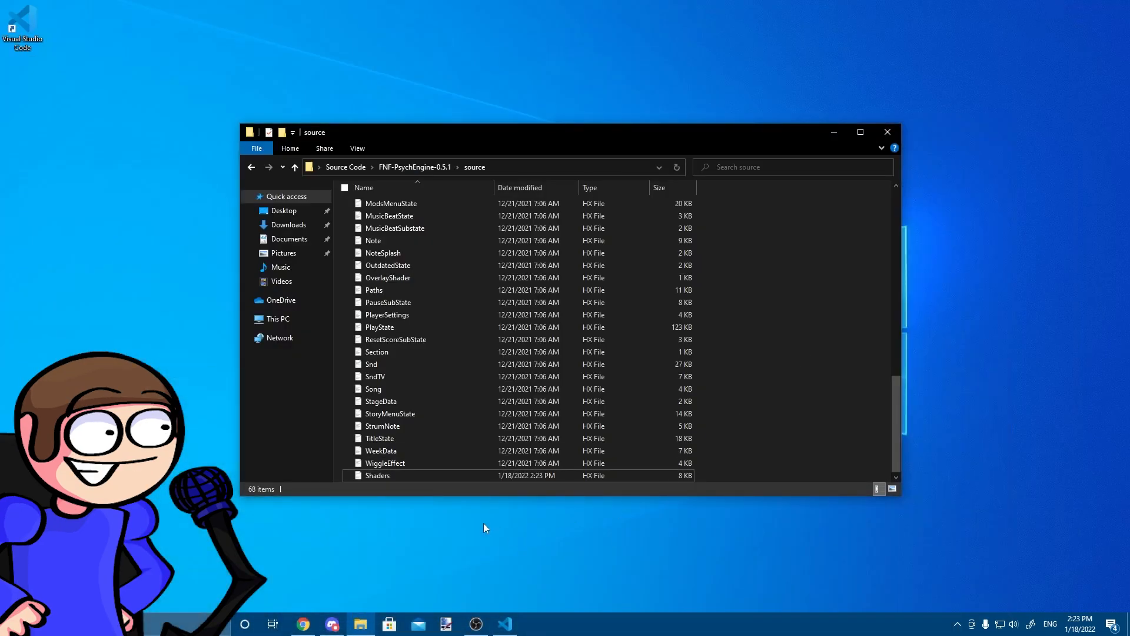
mouse_move(484, 618)
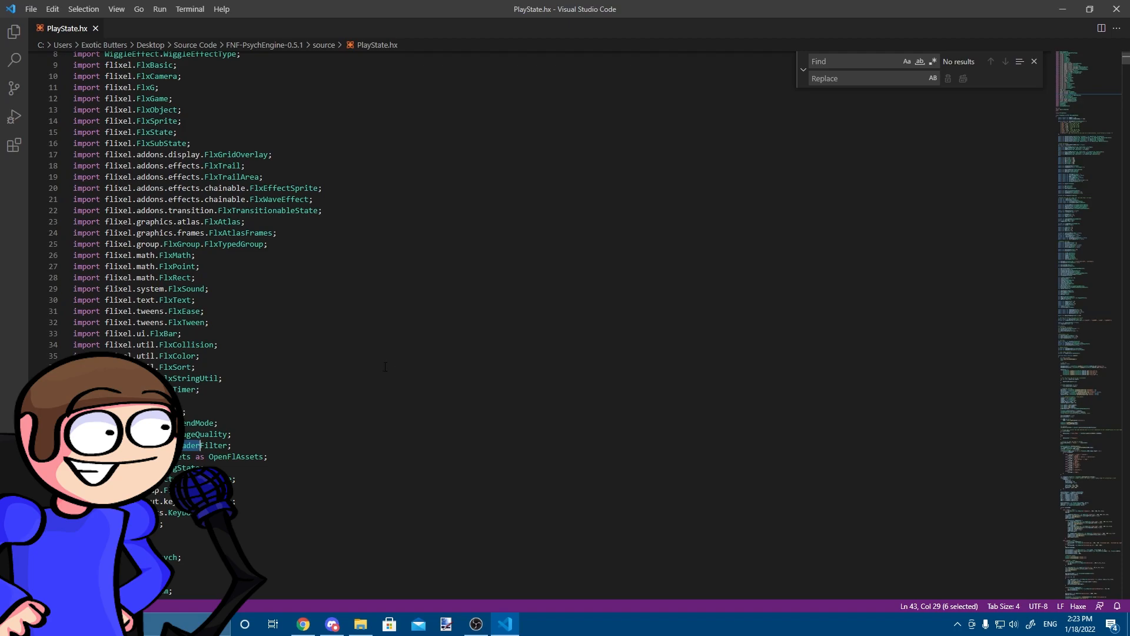
- Review PlayState's imports, then open VsDave's source/PlayState.hx on GitHub as raw text
scroll(down, 3)
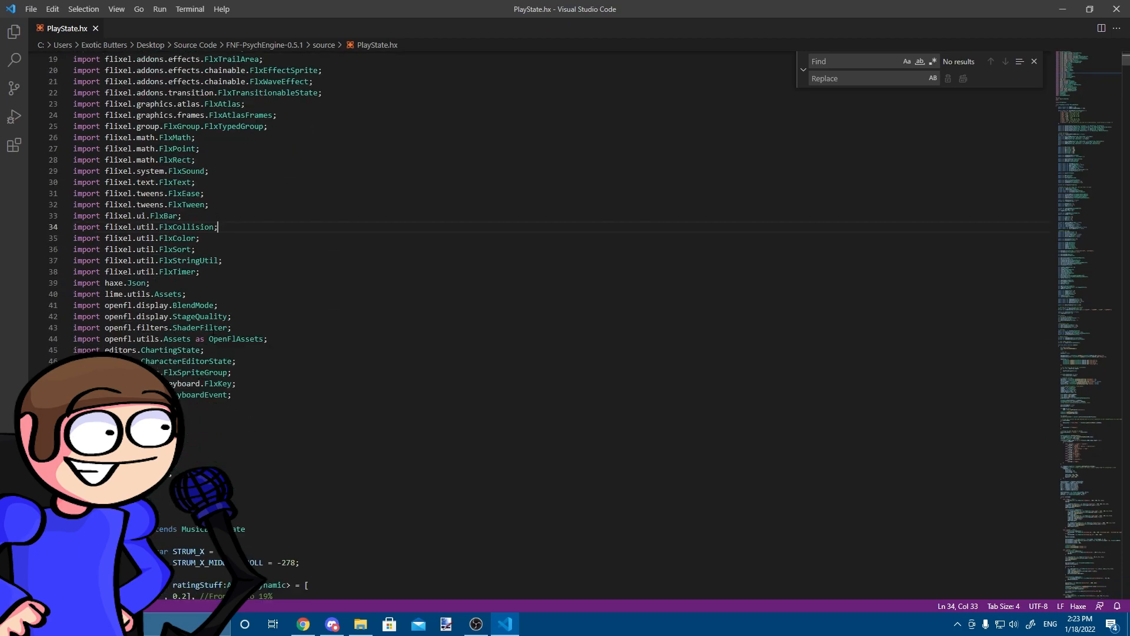
scroll(down, 3)
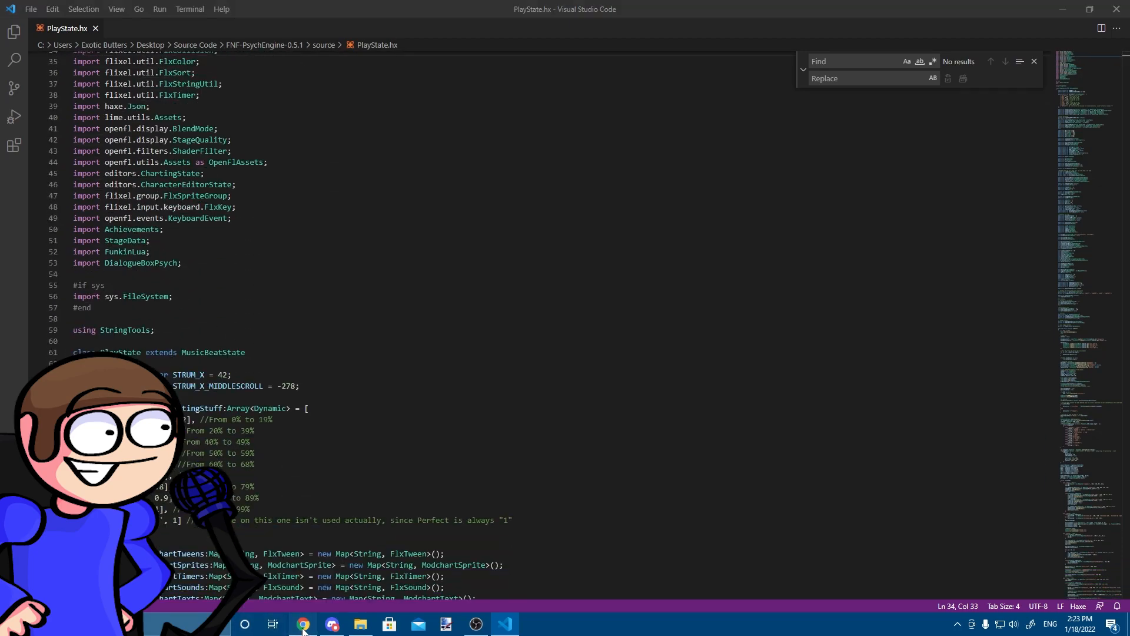
click(302, 623)
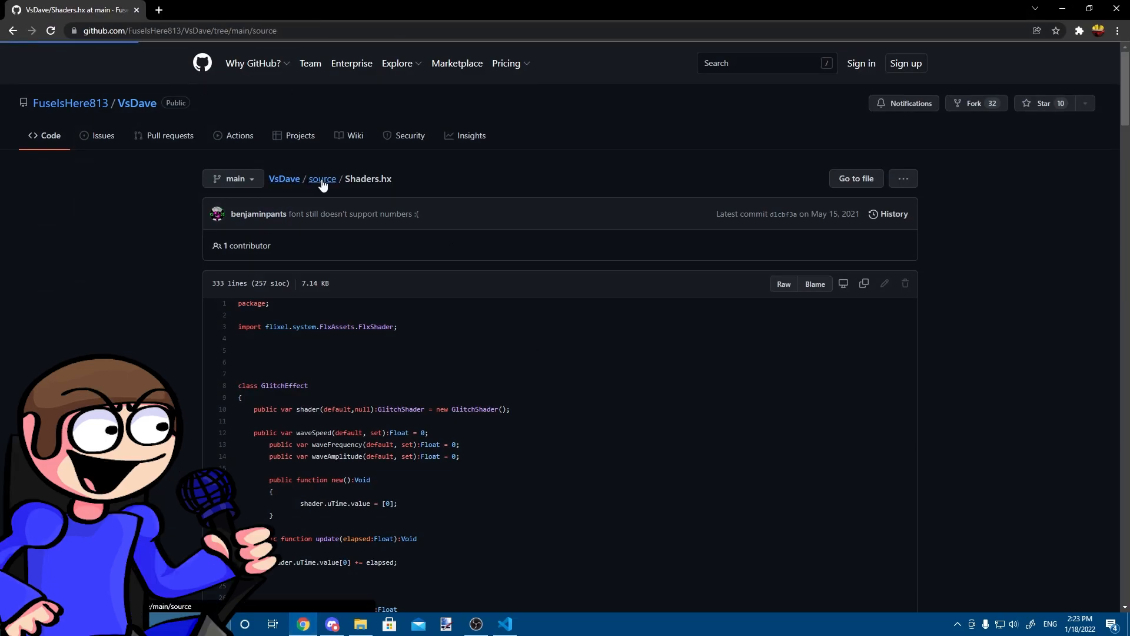
click(322, 179)
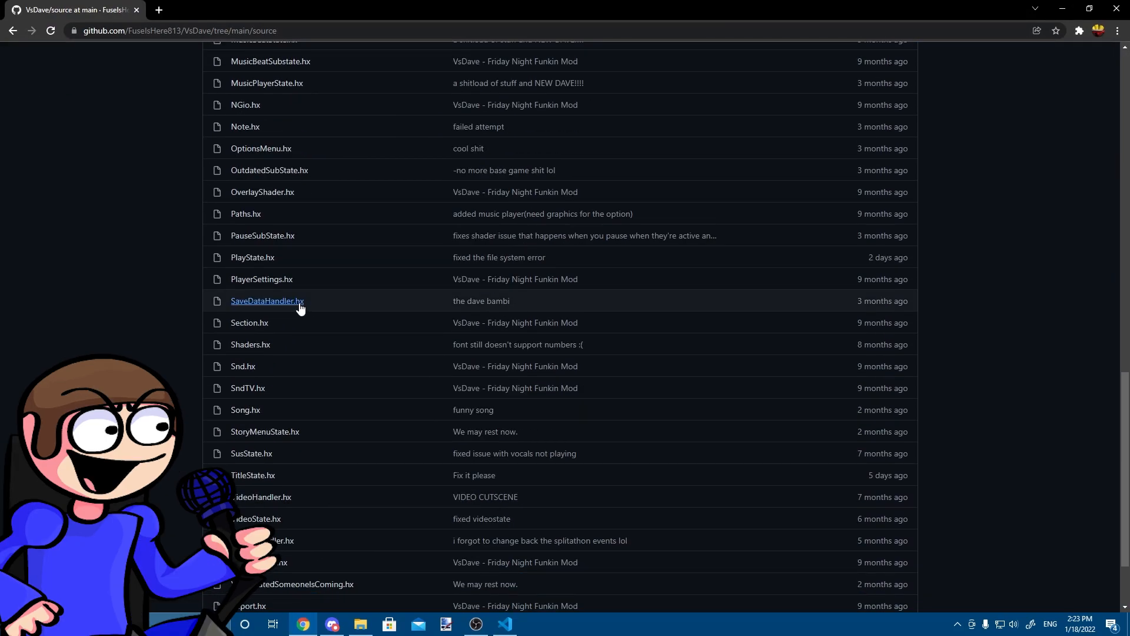
scroll(down, 3)
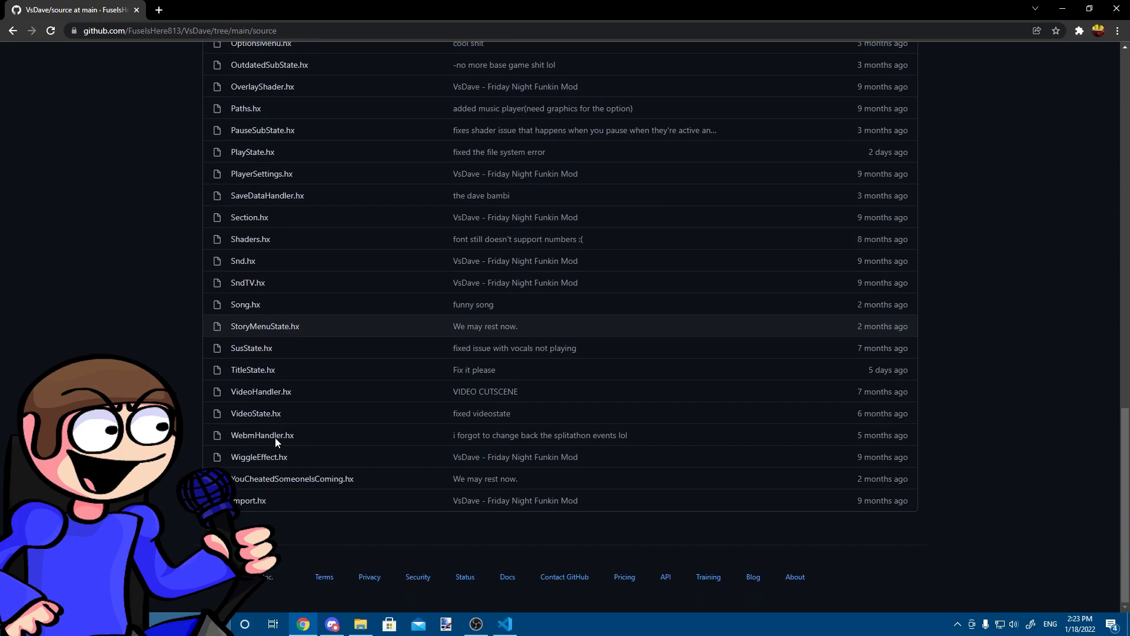
click(252, 151)
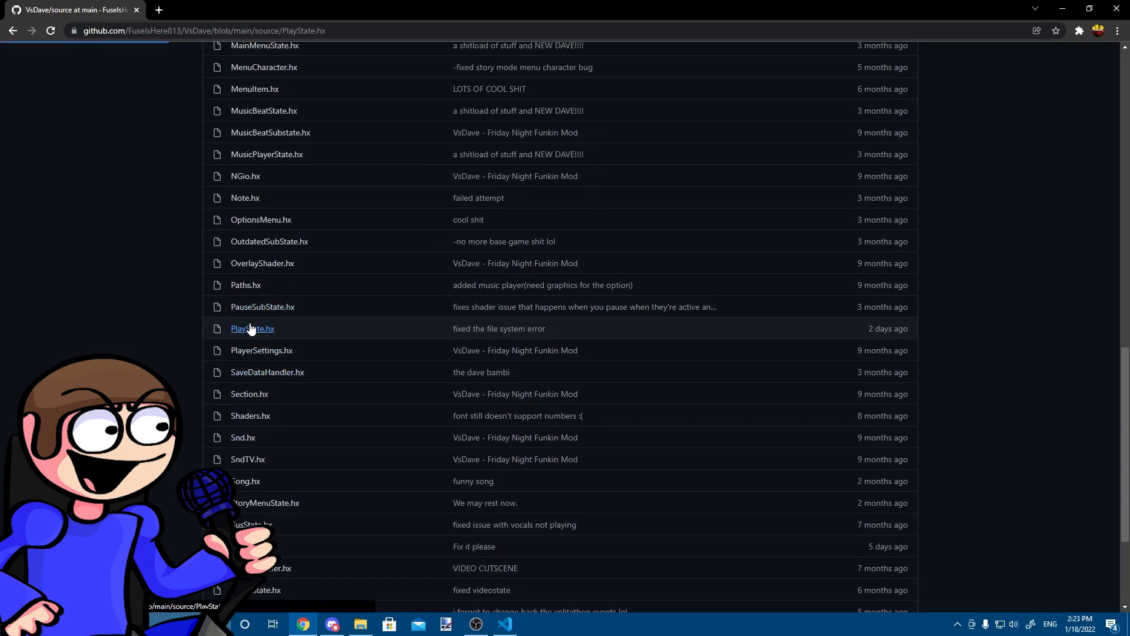
click(252, 328)
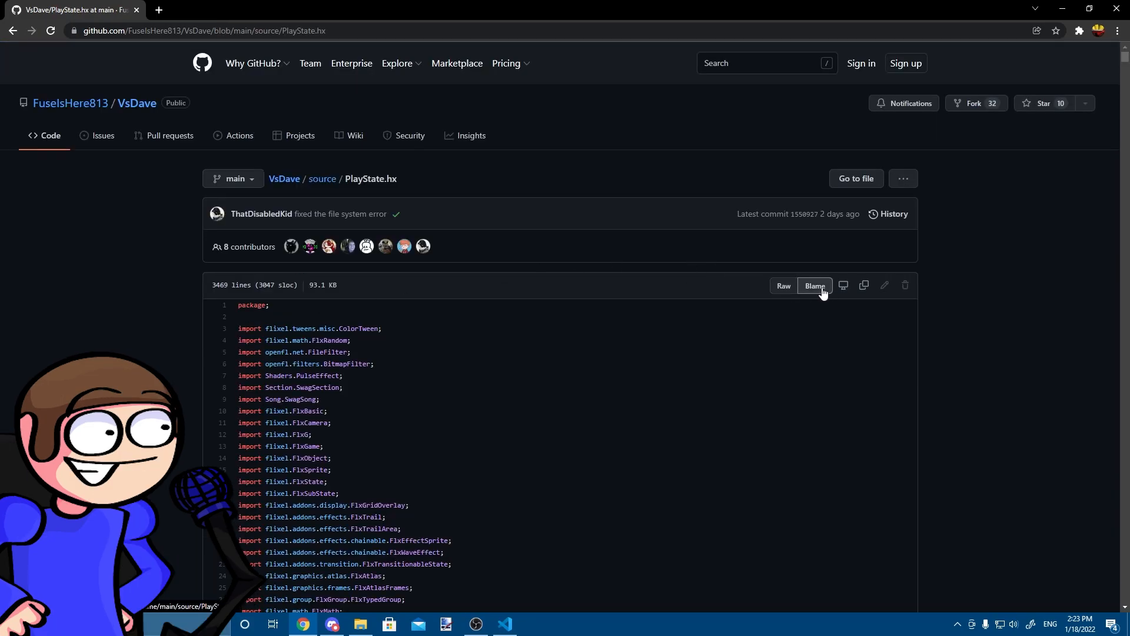
click(783, 286)
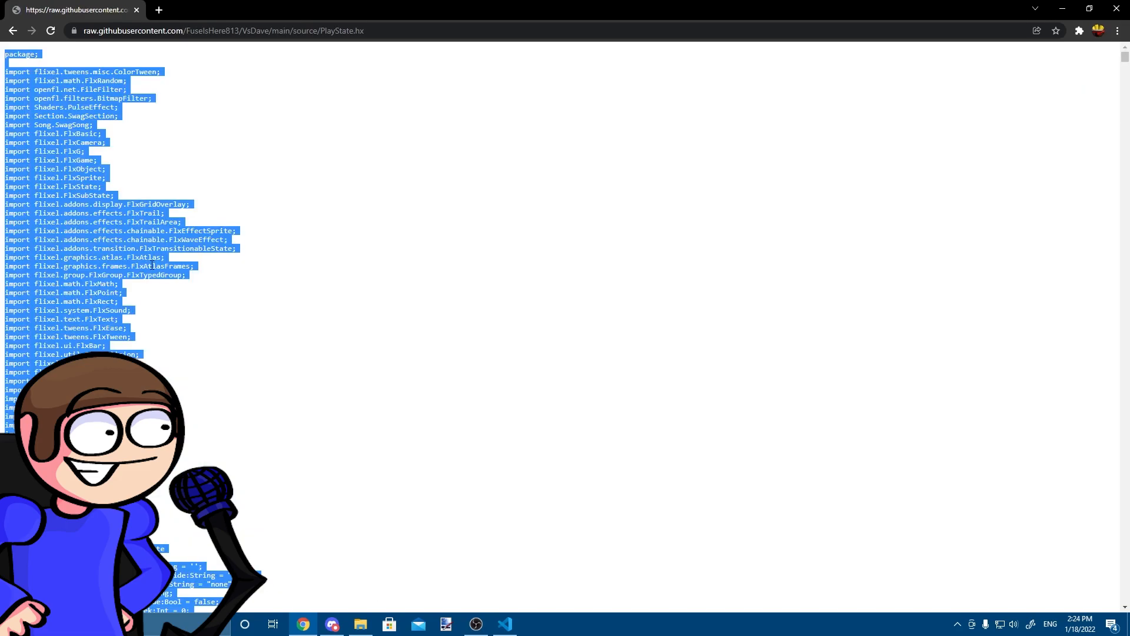
click(503, 624)
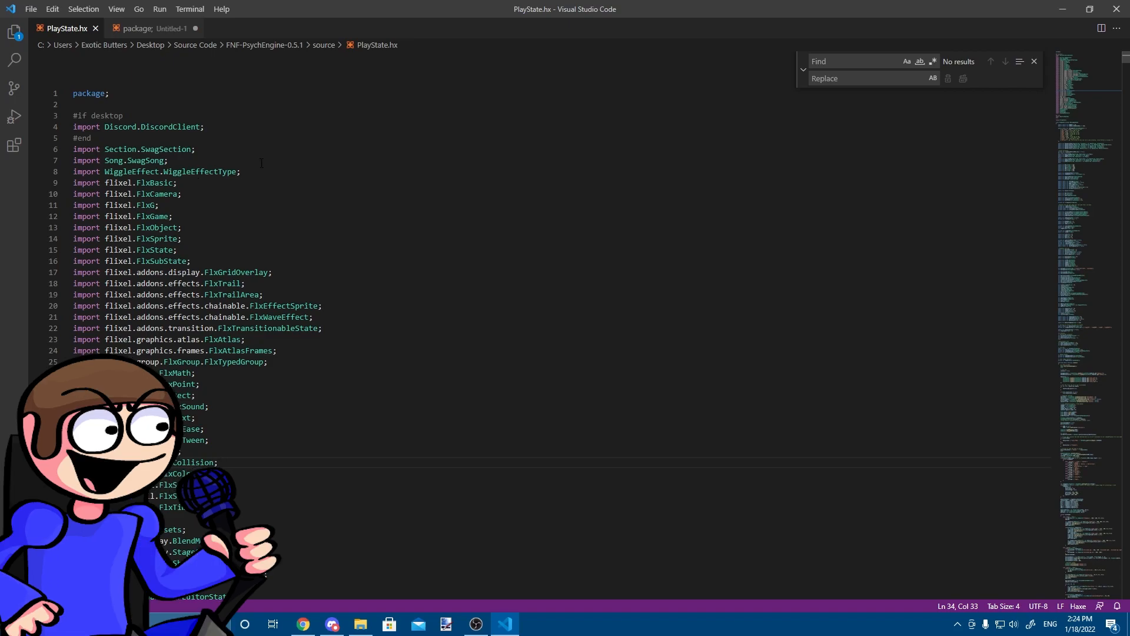
- Import Shaders.PulseEffect, initialize the shader variable with new PulseEffect(), and search for doDeath
text(import Shaders.PulseEffect;)
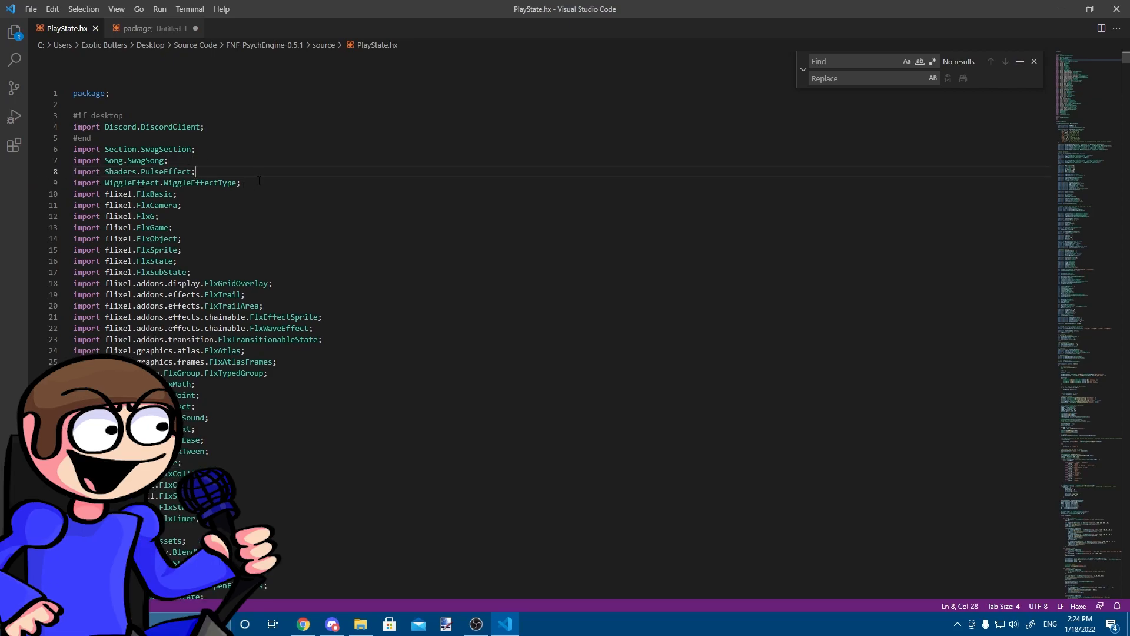
scroll(down, 3)
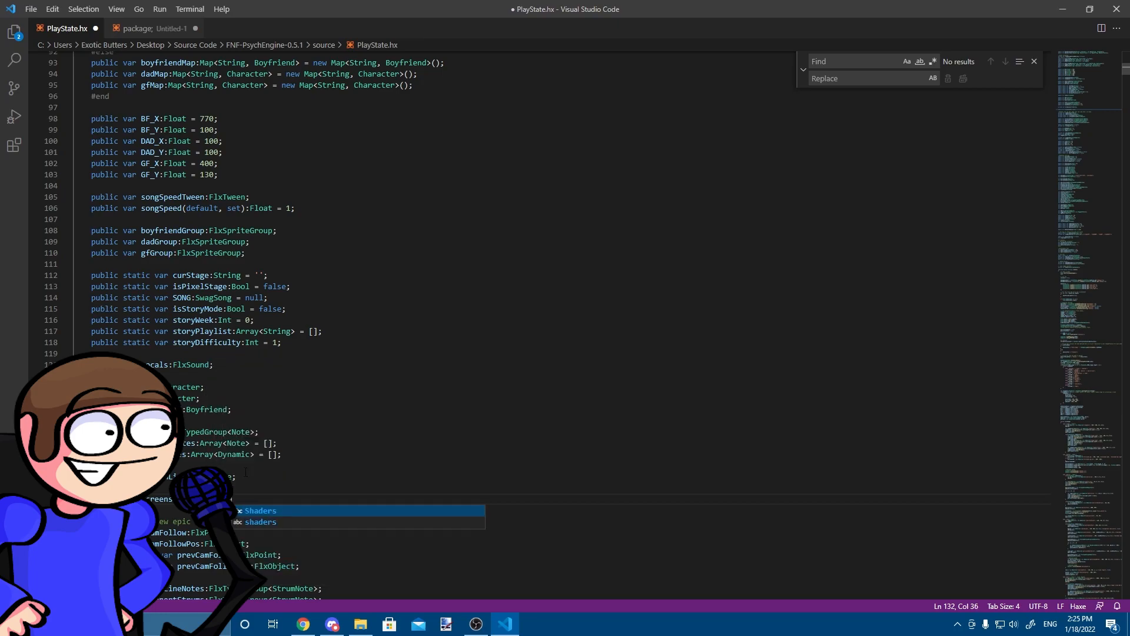
text(.PulseEffect)
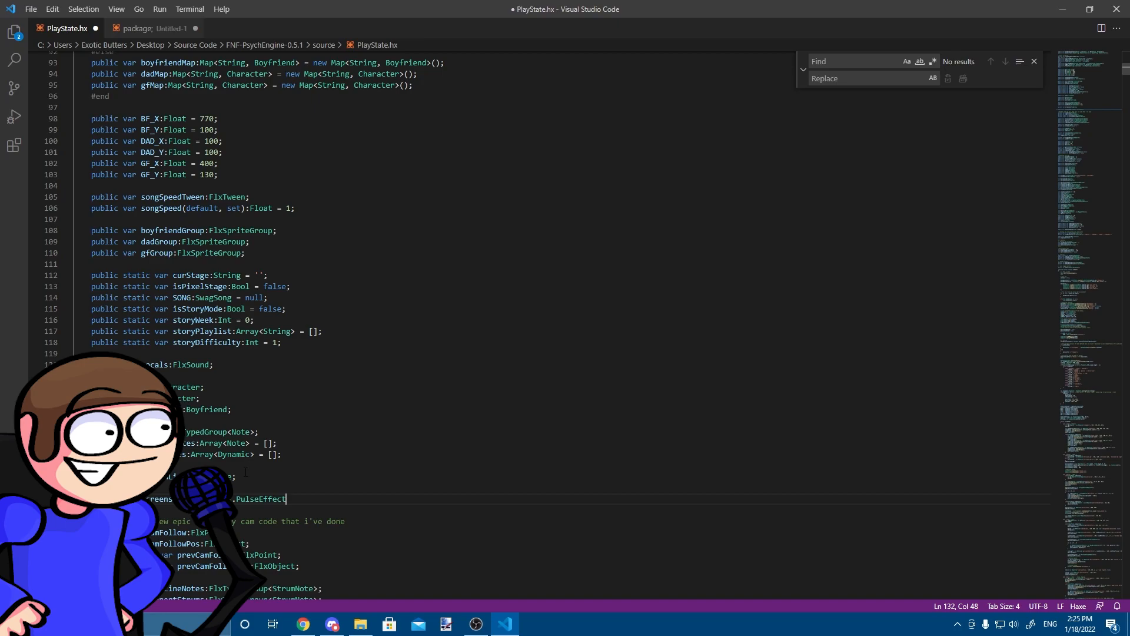
text(=)
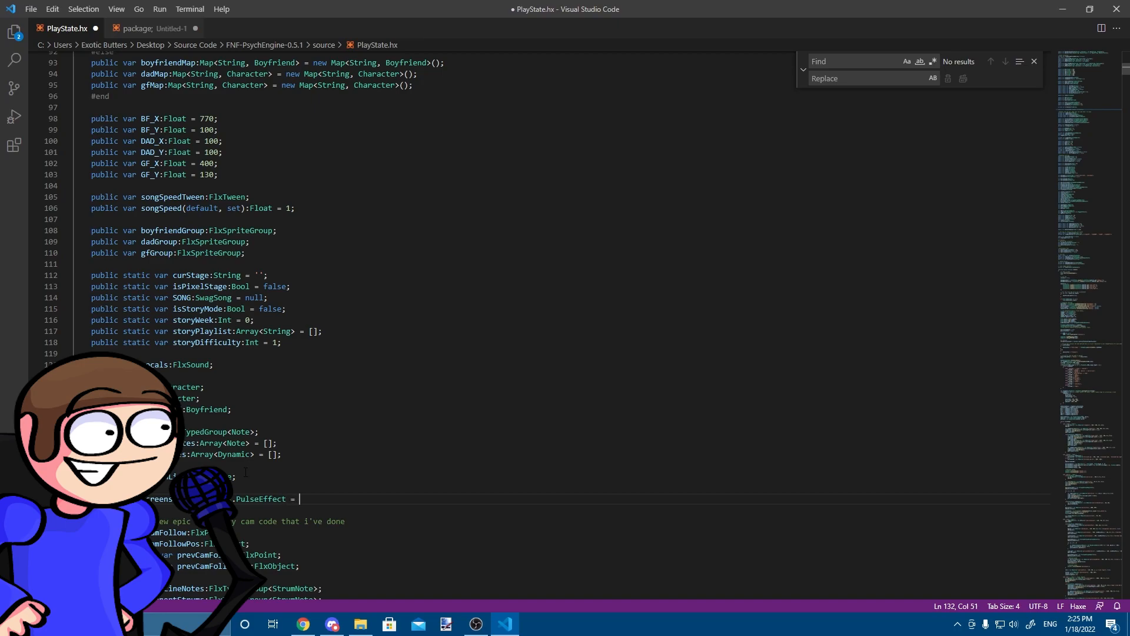
text(new Pulse)
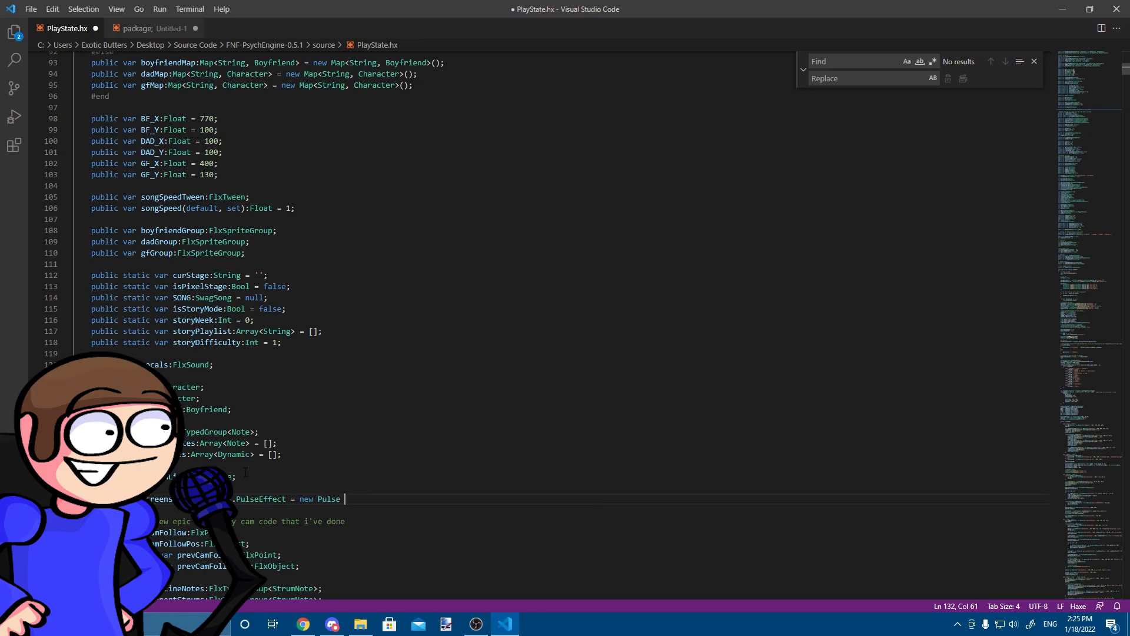
text(Effect)
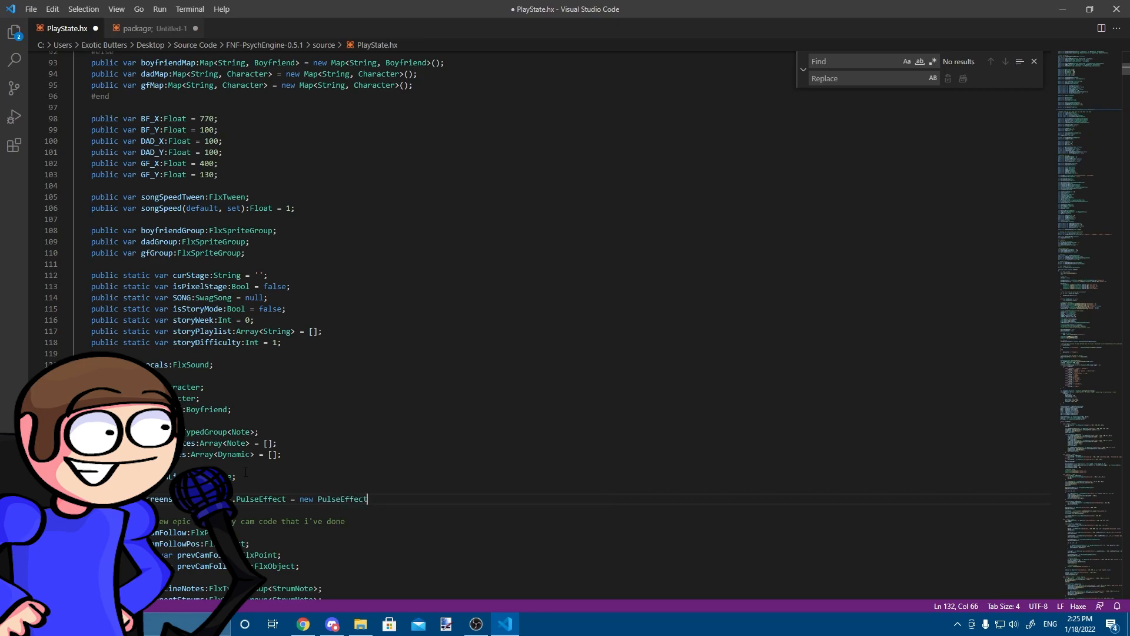
text(())
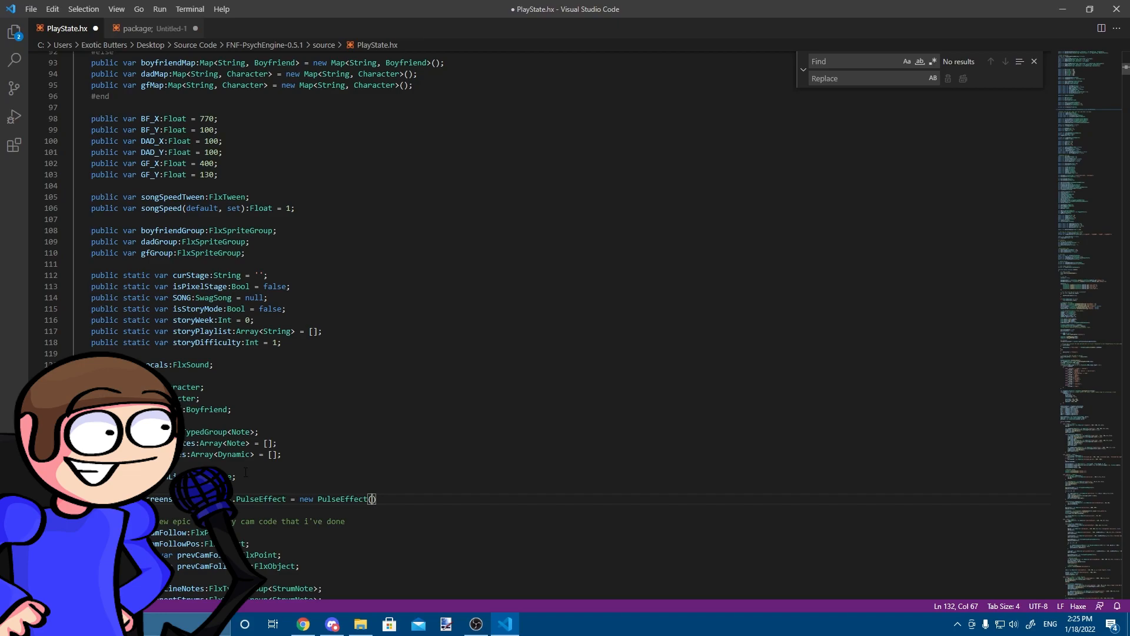
text();)
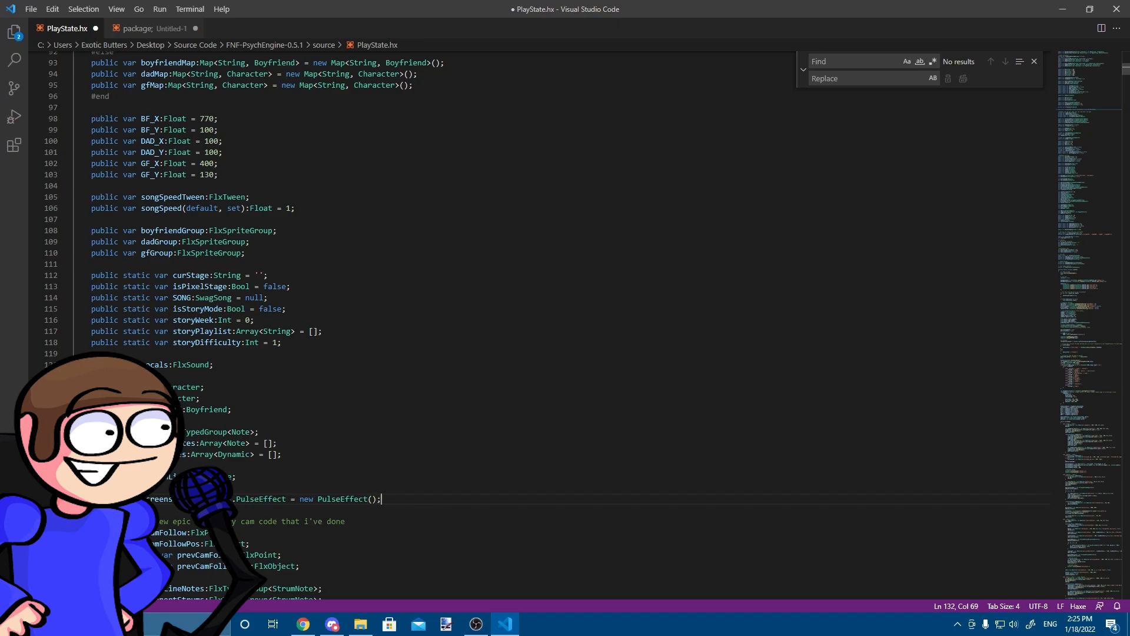
text(doDeath)
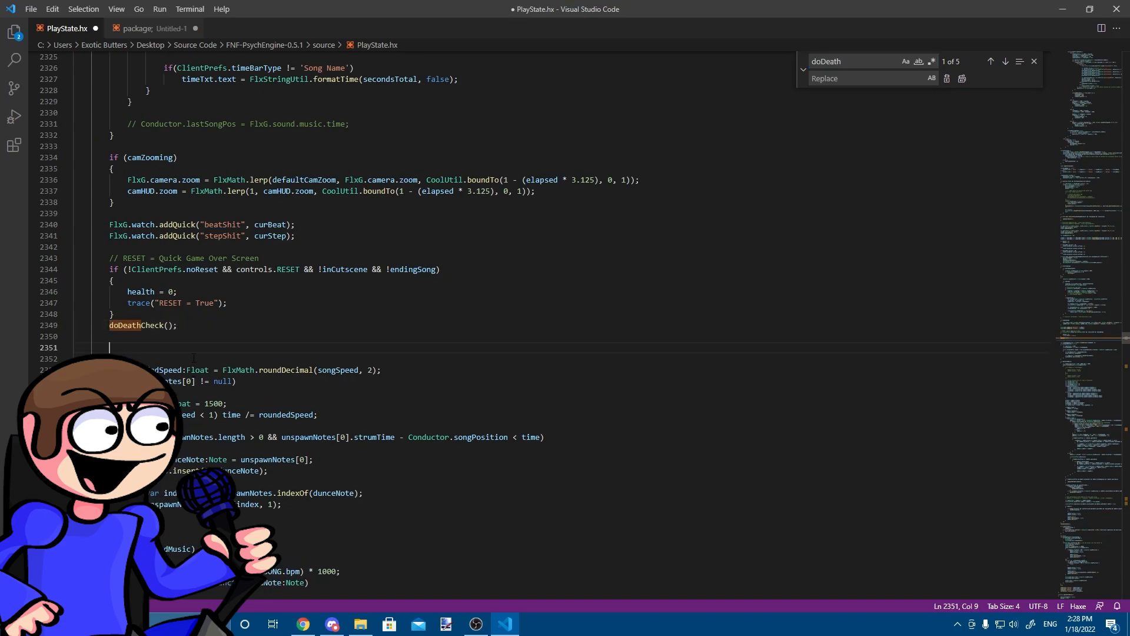
- After doDeathCheck, disable the screen shader for the 'fresh' song, save, and find case 'stage'
text(if (curSong.toLowerCase() == 'fresh'))
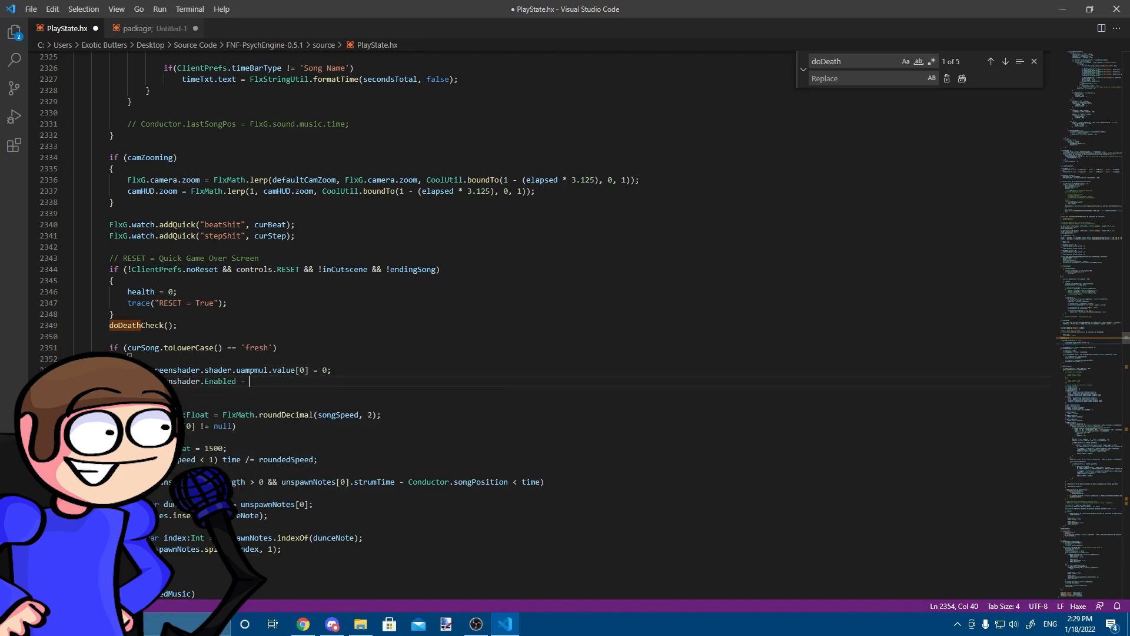
text(false;)
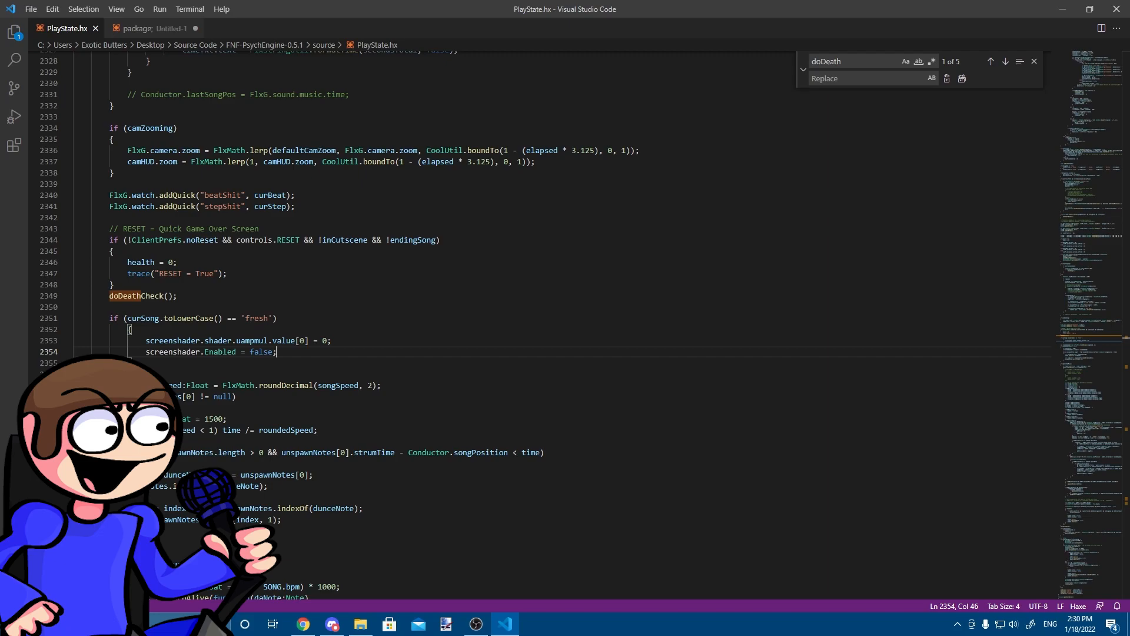
text(case 'stage)
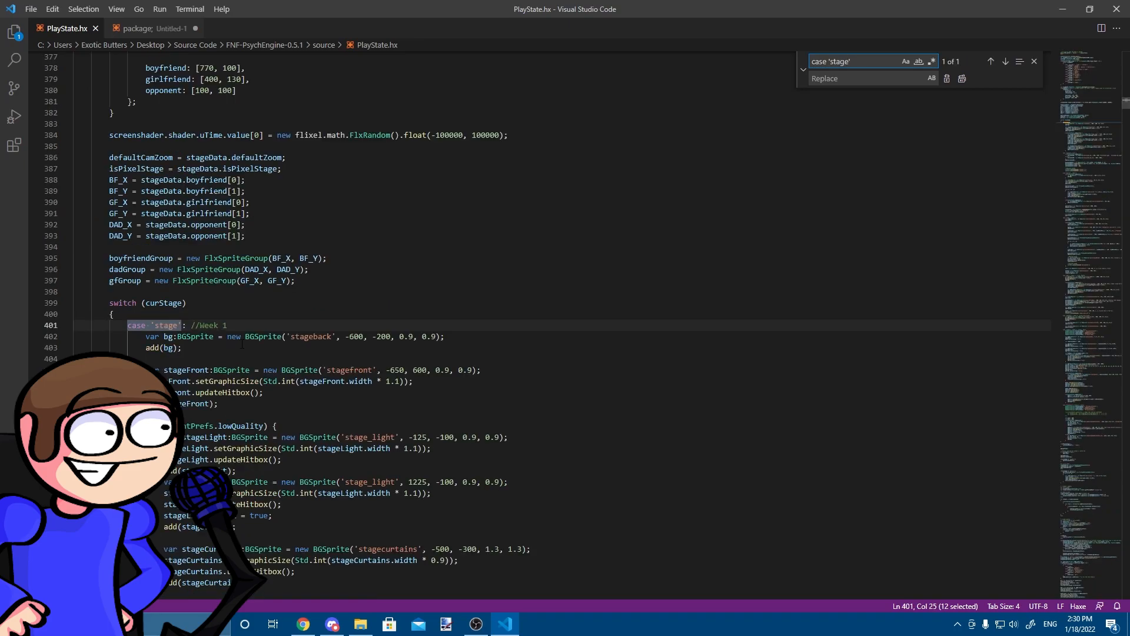
- Add a new stage case with defaultCamZoom 0.85 and a bg FlxSprite at (-600, -200)
scroll(down, 3)
text(var bg:FlxSprite = new FlxSprite(-600, -200).loadGraphic(Paths.image('')))
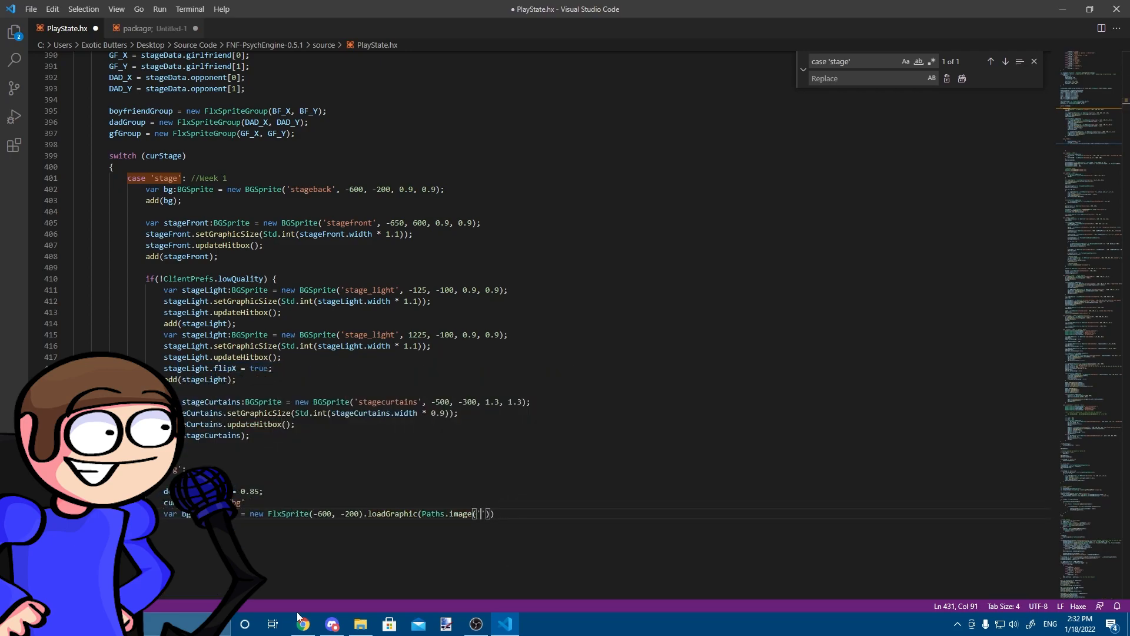
click(359, 623)
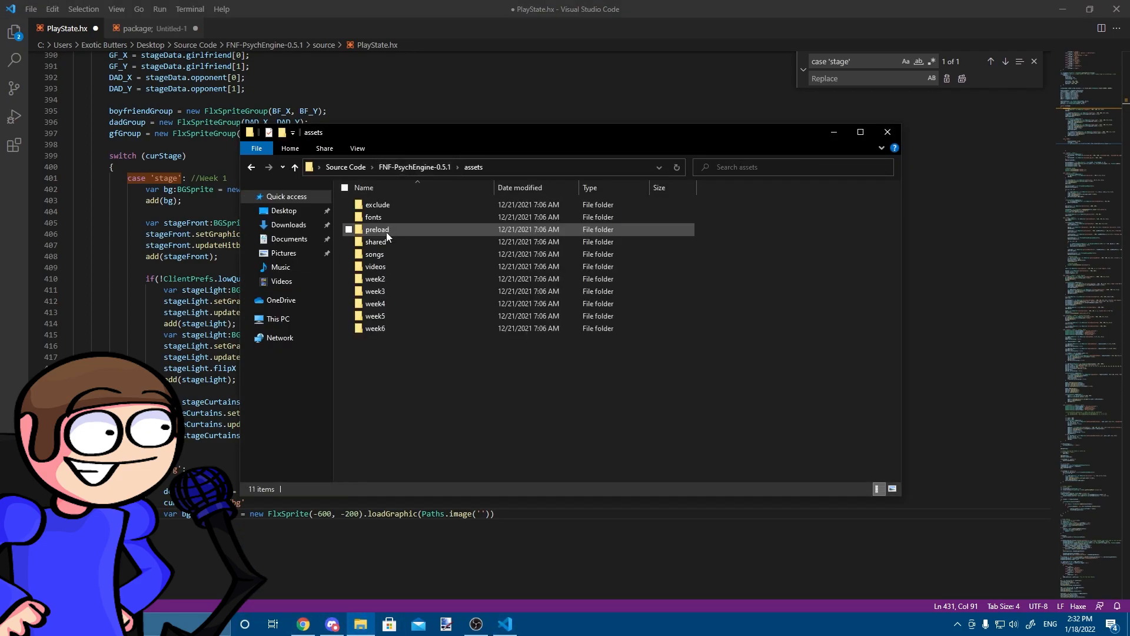
- Copy stageback in assets/shared/images as bg and open it in paint.net
click(376, 241)
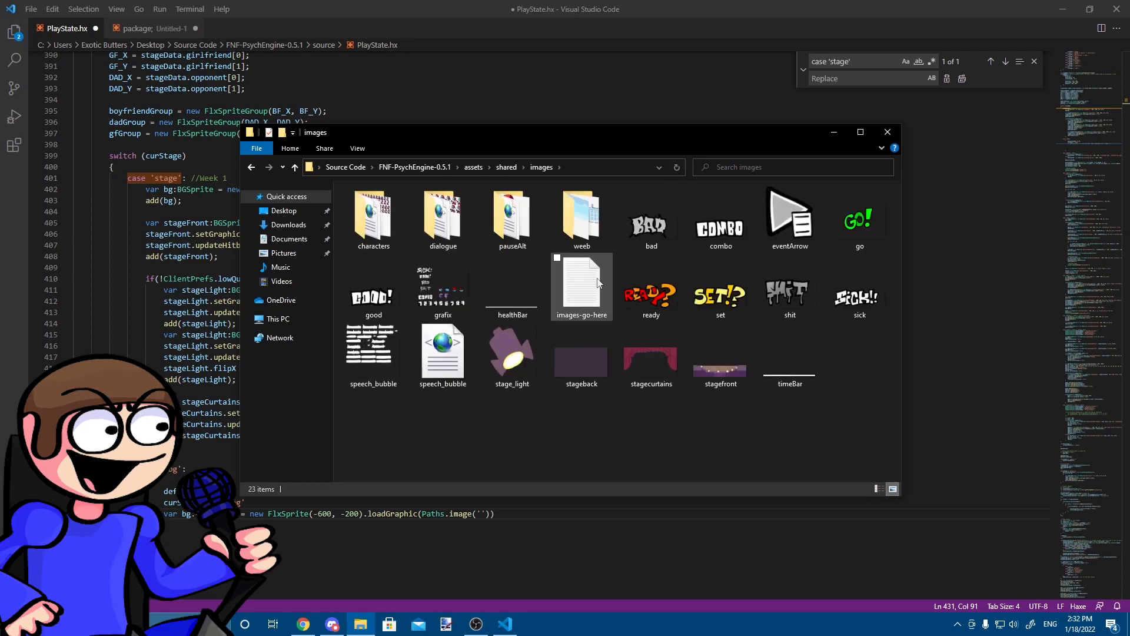
click(581, 359)
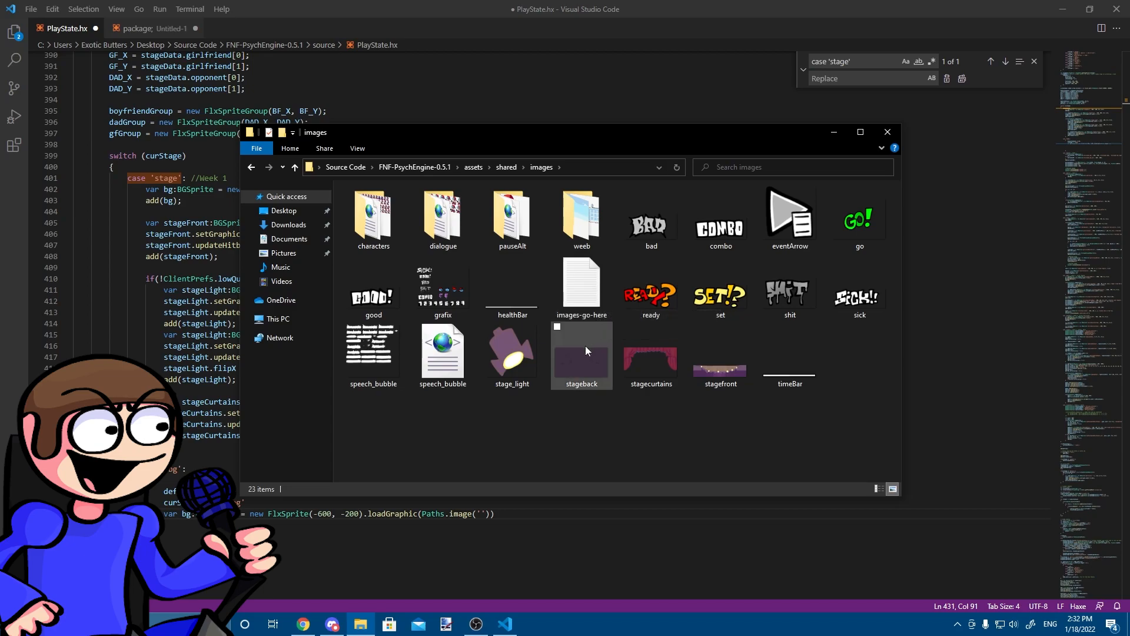
click(581, 353)
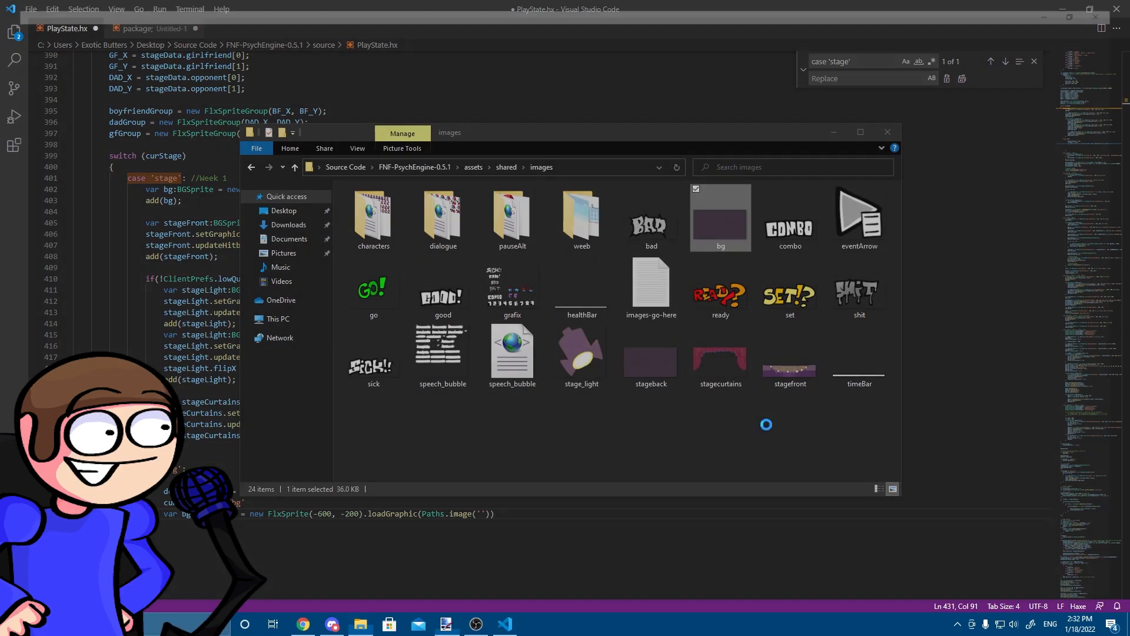
double_click(719, 216)
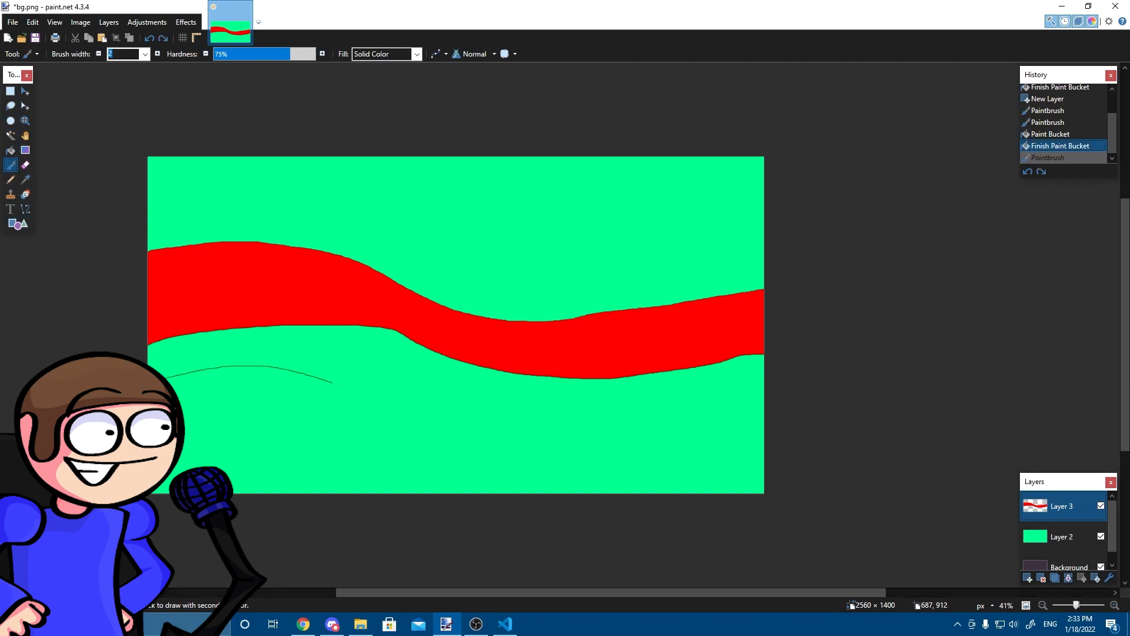
- Paint a blue band with the Paint Bucket and save bg as a PNG
click(12, 22)
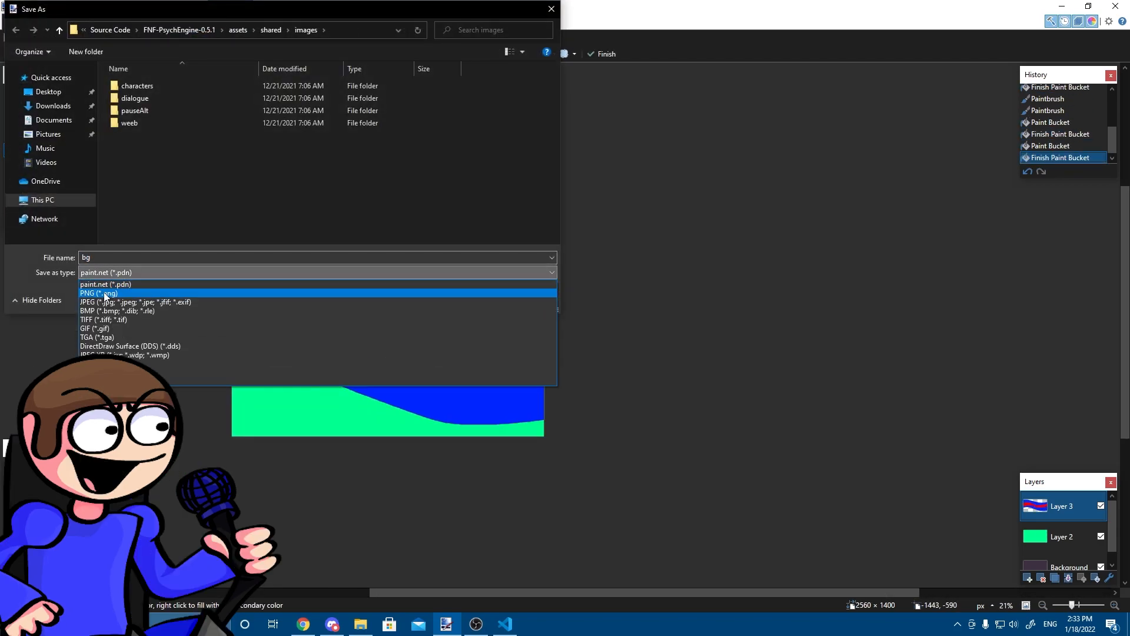
click(97, 292)
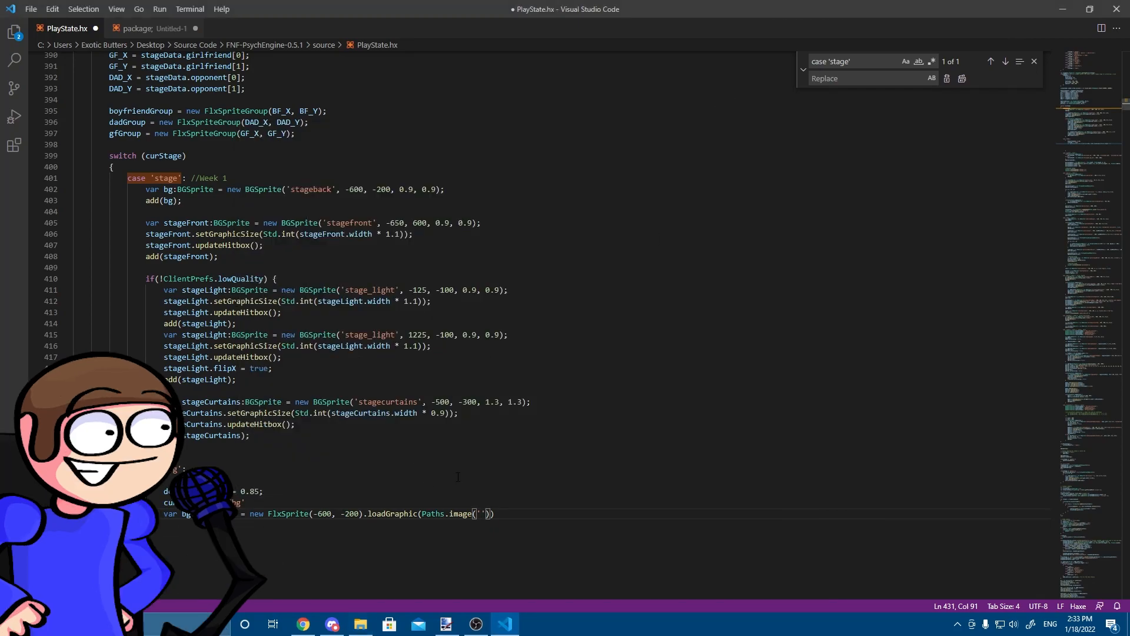
- Load the 'bg' image with antialiasing true, scroll factor 0.6, active true, and add it
text(bg)
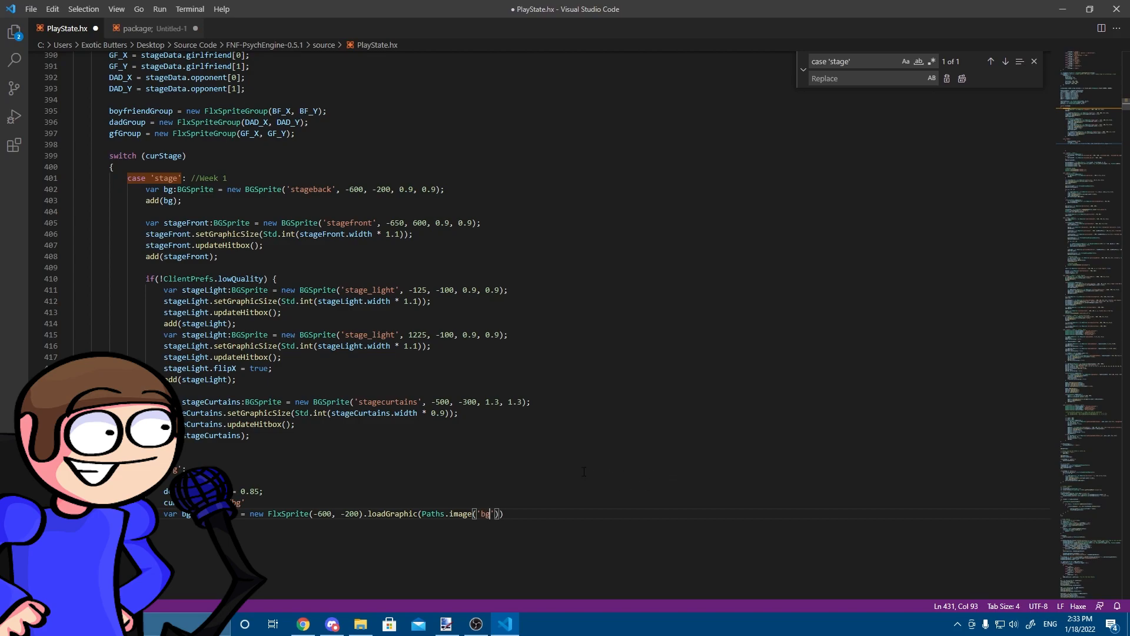
scroll(down, 3)
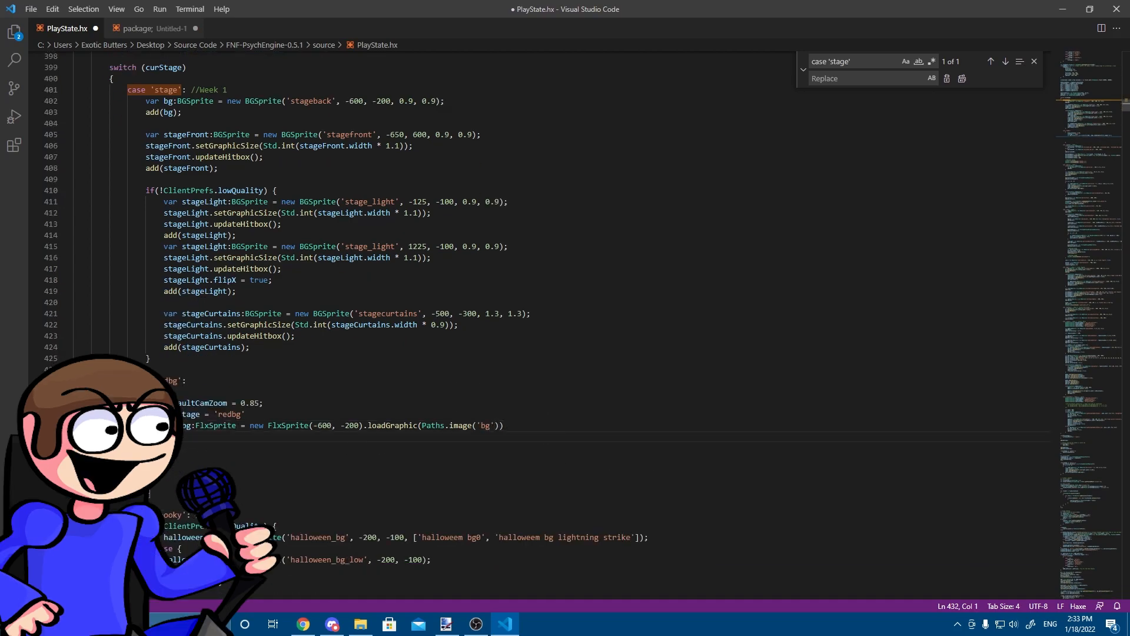
text(antialiasing = true;)
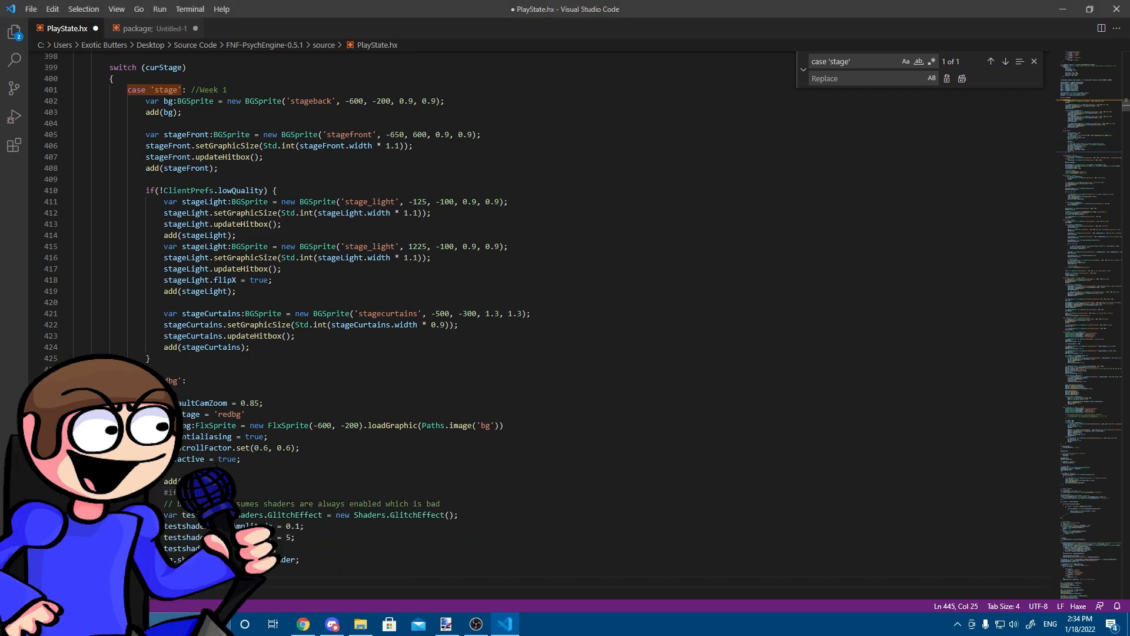
scroll(down, 3)
text(if(curStage)
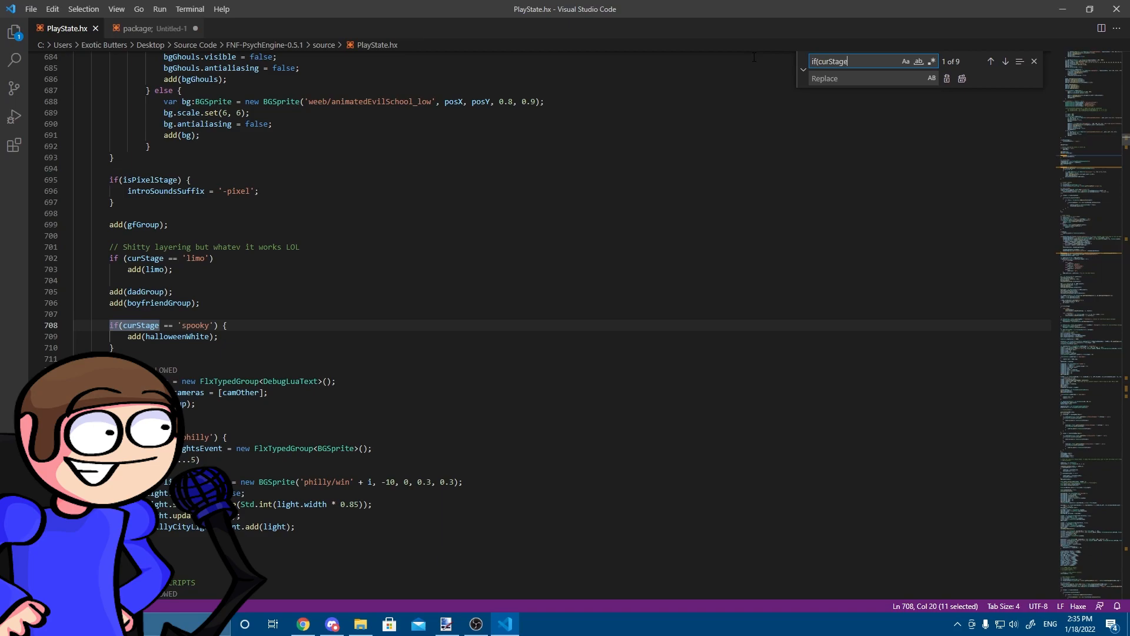
- Below the philly stage block, add waveAmplitude 1, a wave value of 2 and random uTime, then save
text(==)
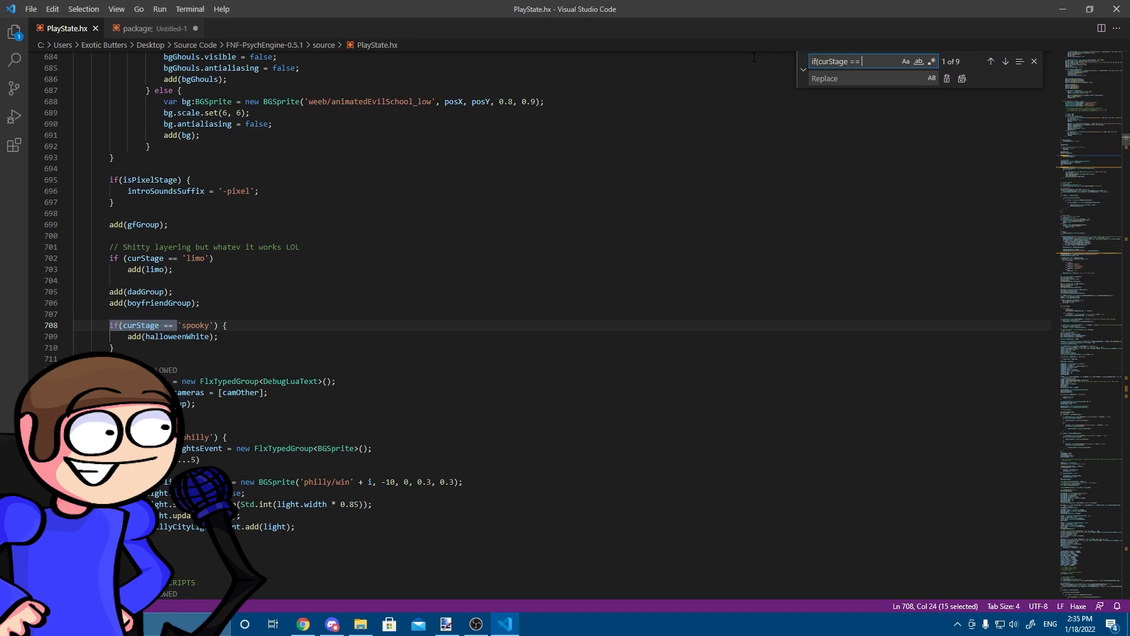
text('philly)
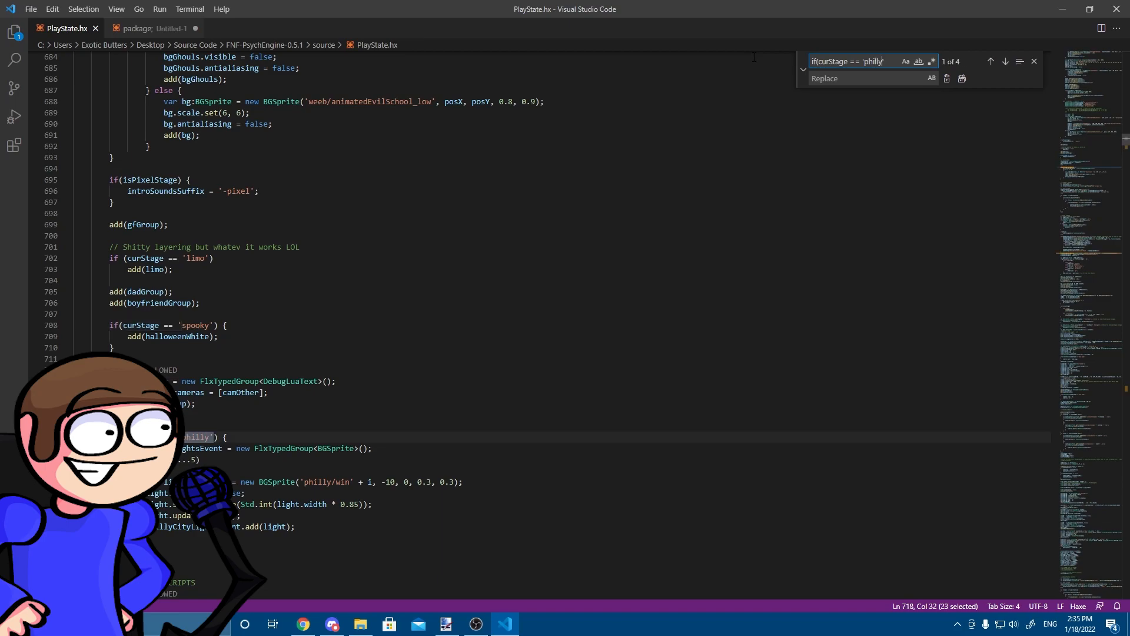
scroll(down, 3)
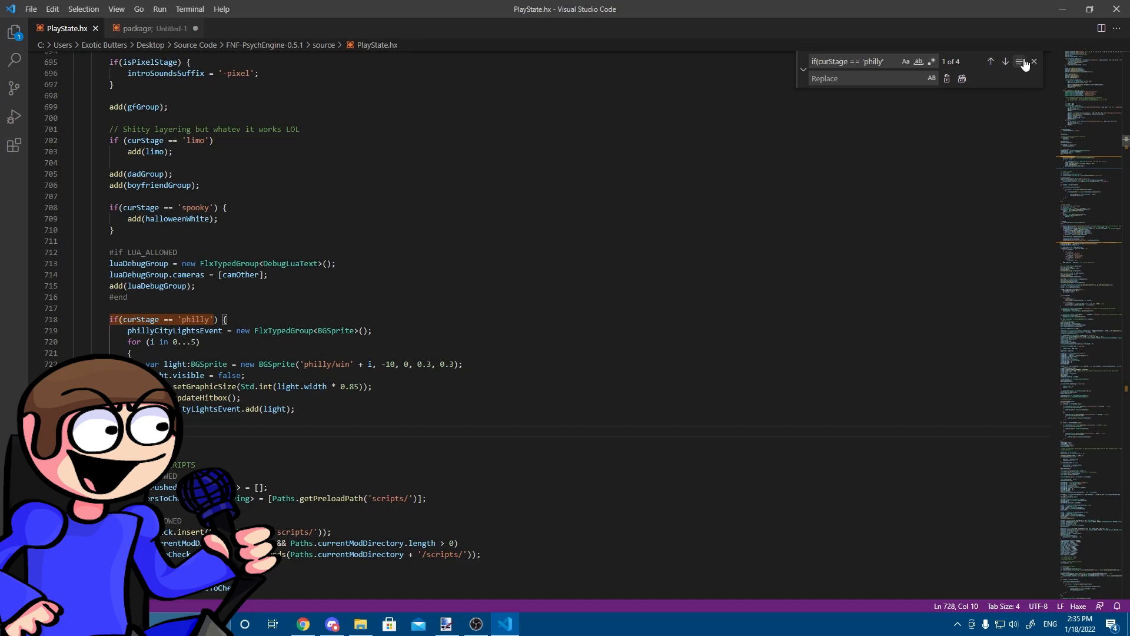
click(1033, 60)
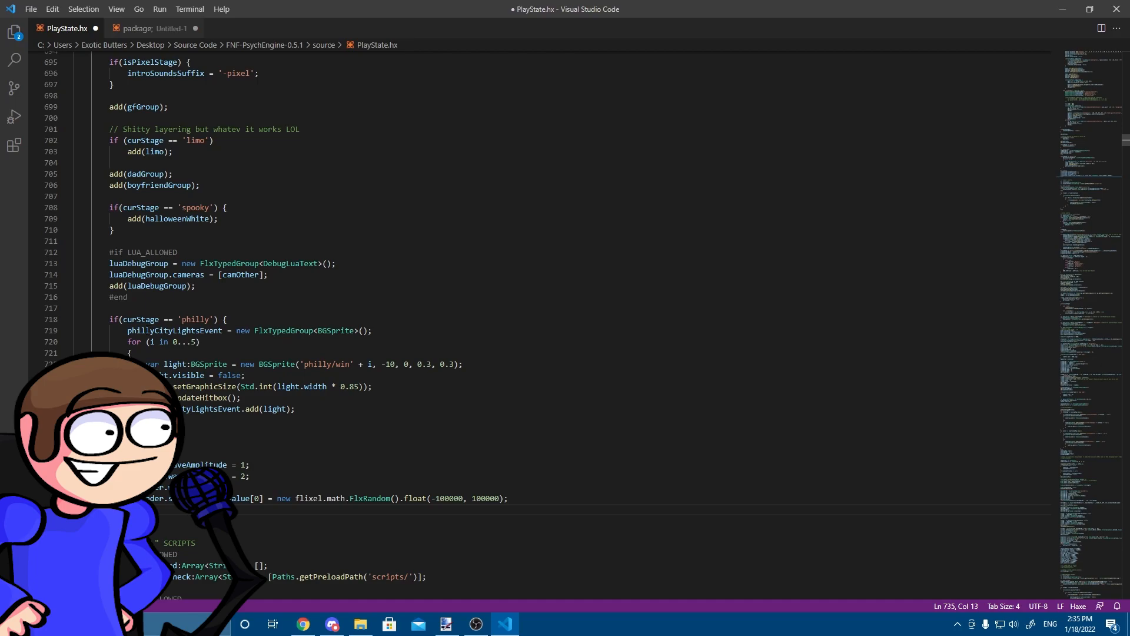
key(ctrl+s)
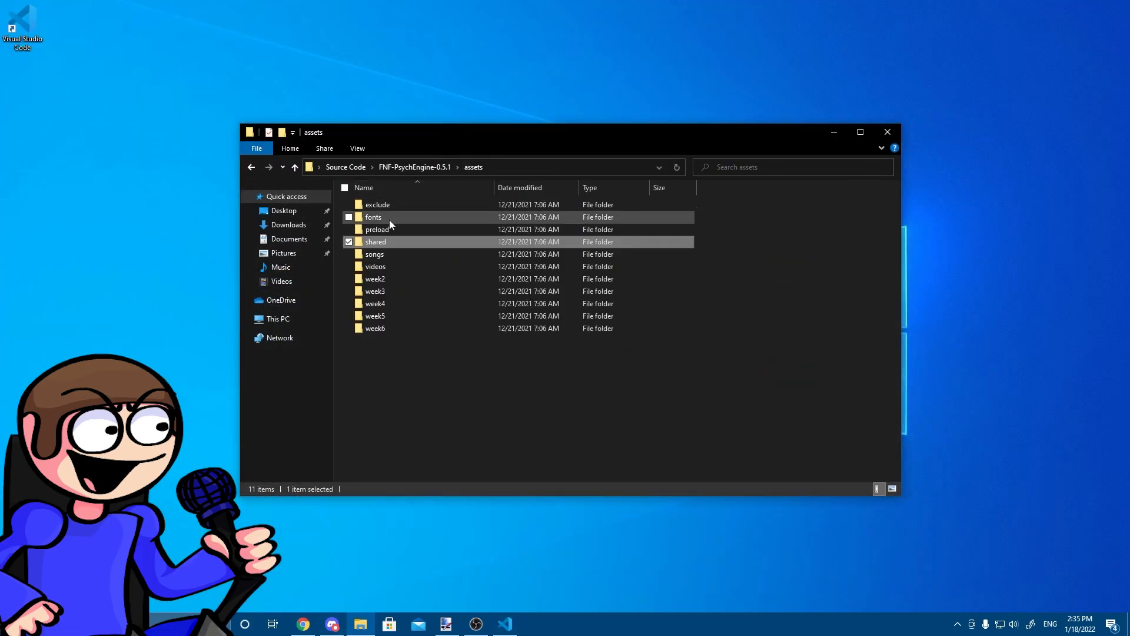
- Copy stage.json in assets/preload/stages, rename the copy to redbg, and return to PowerShell
double_click(378, 229)
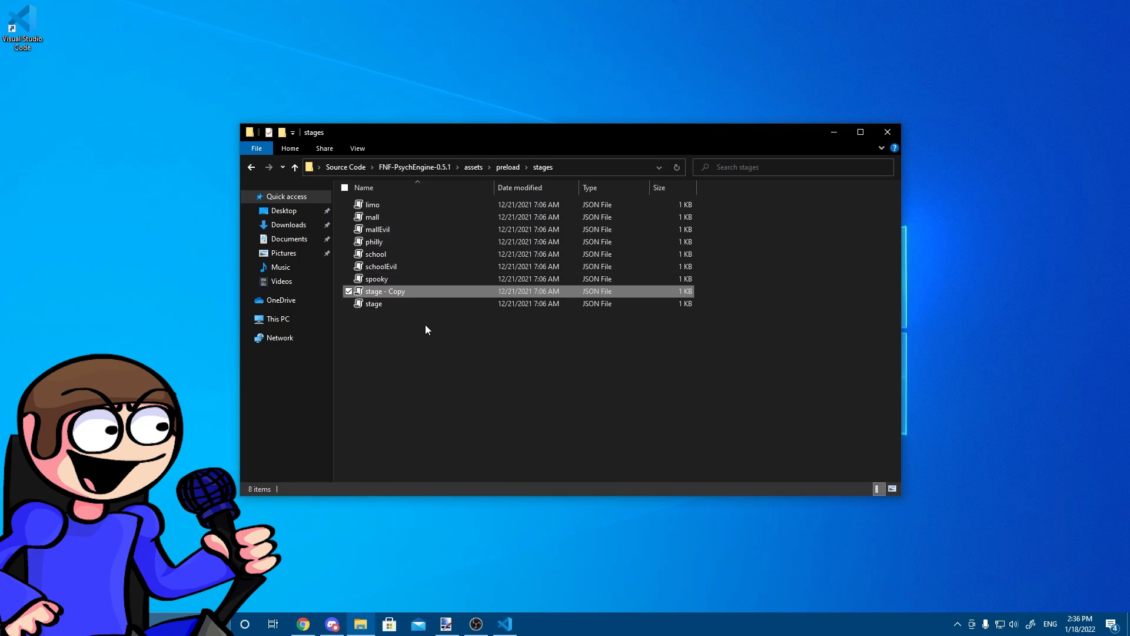
click(385, 292)
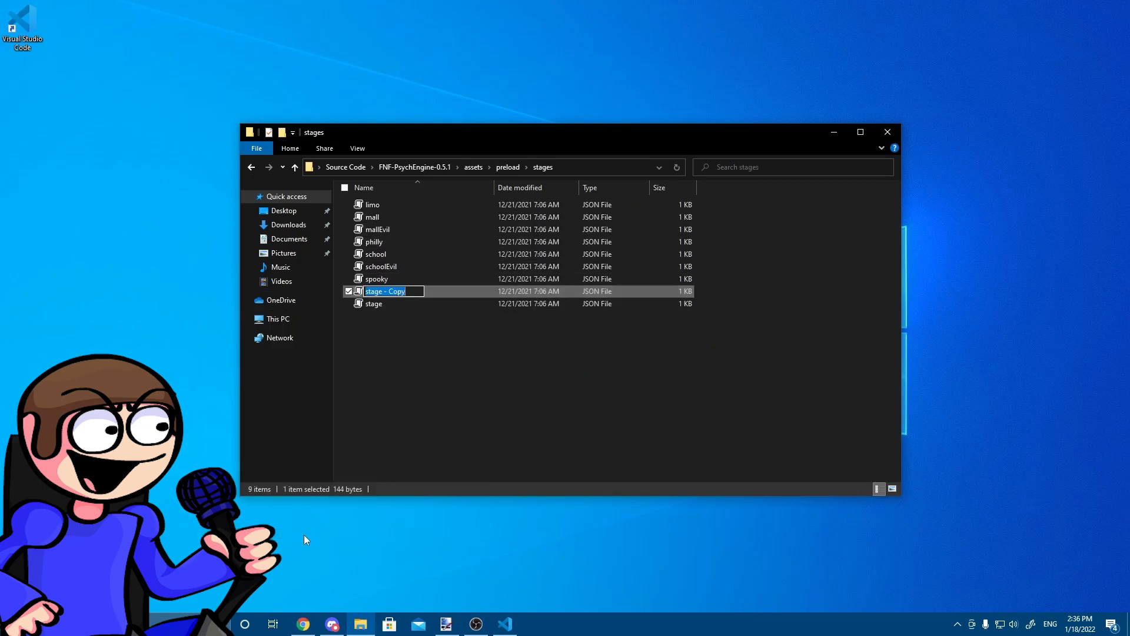
text(redbg)
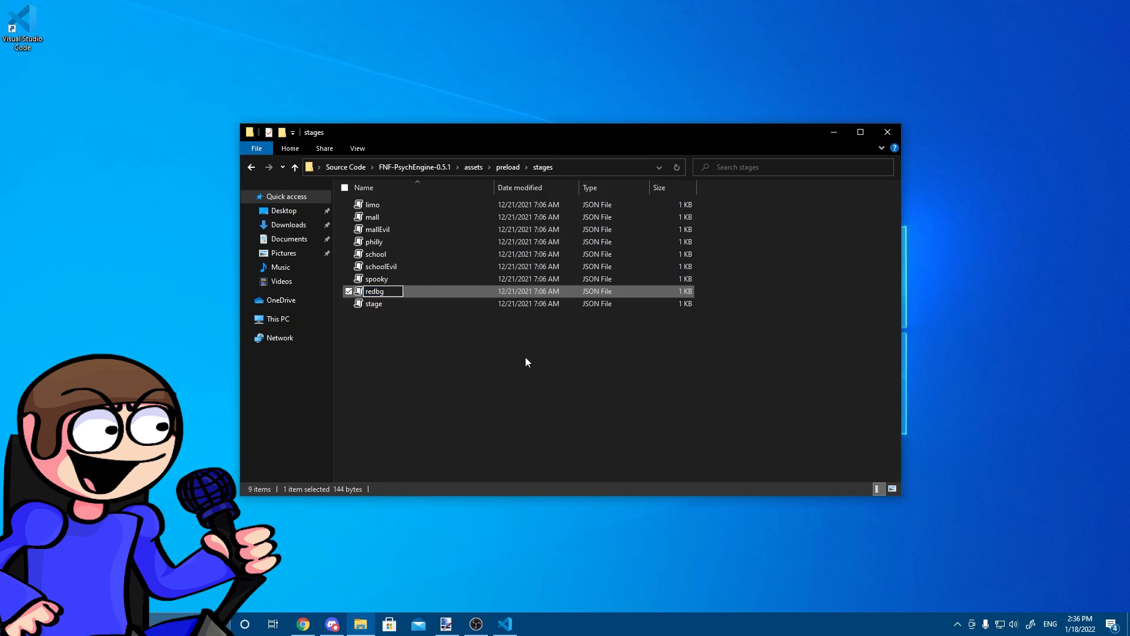
click(505, 624)
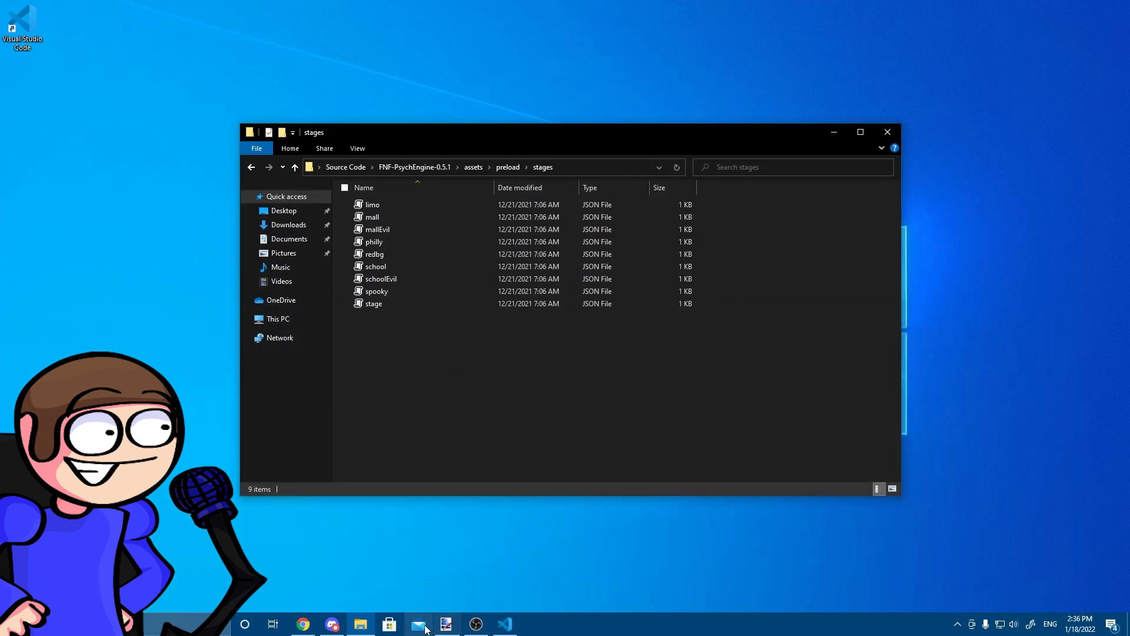
click(504, 624)
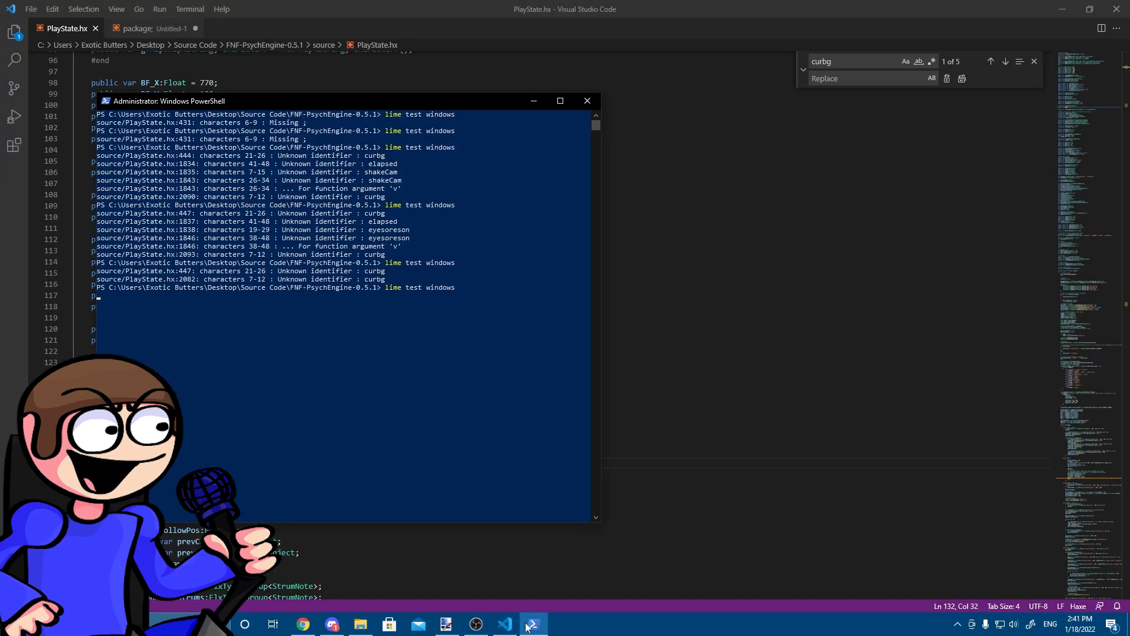